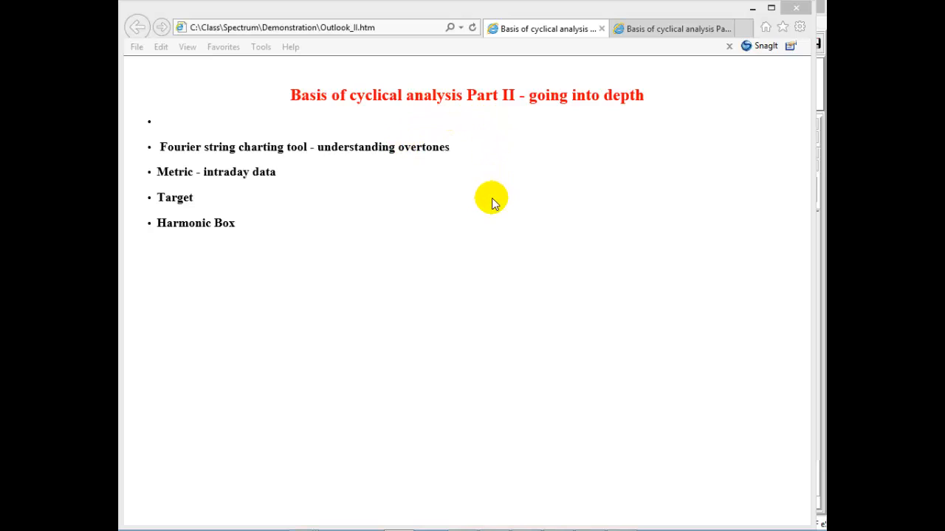
mouse_move(514, 189)
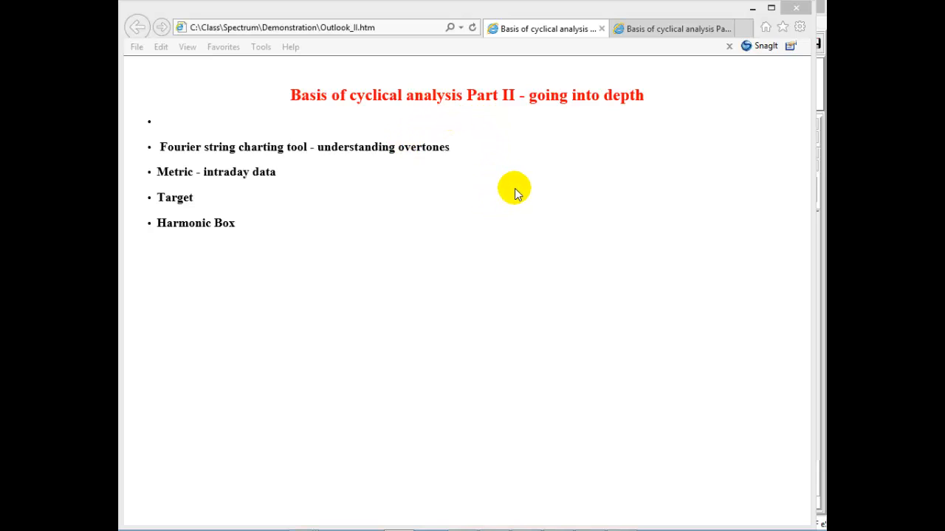
mouse_move(520, 194)
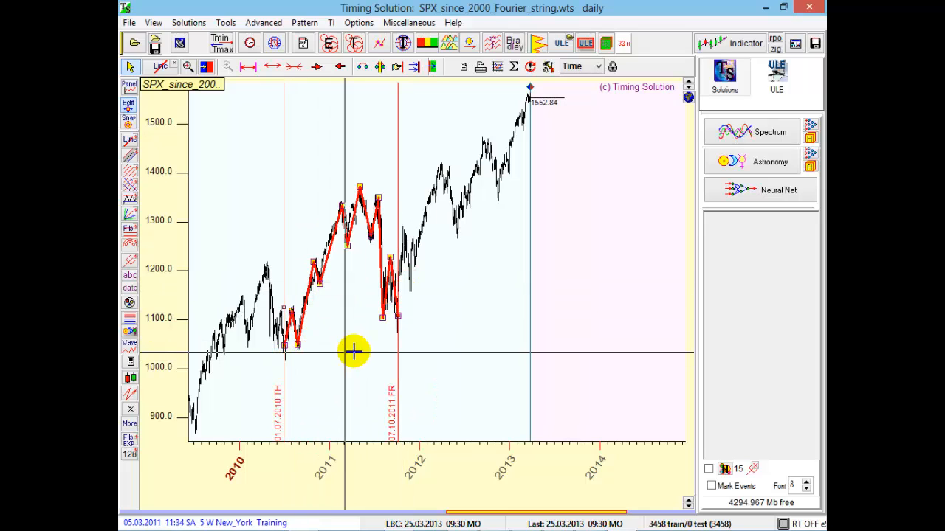
mouse_move(399, 332)
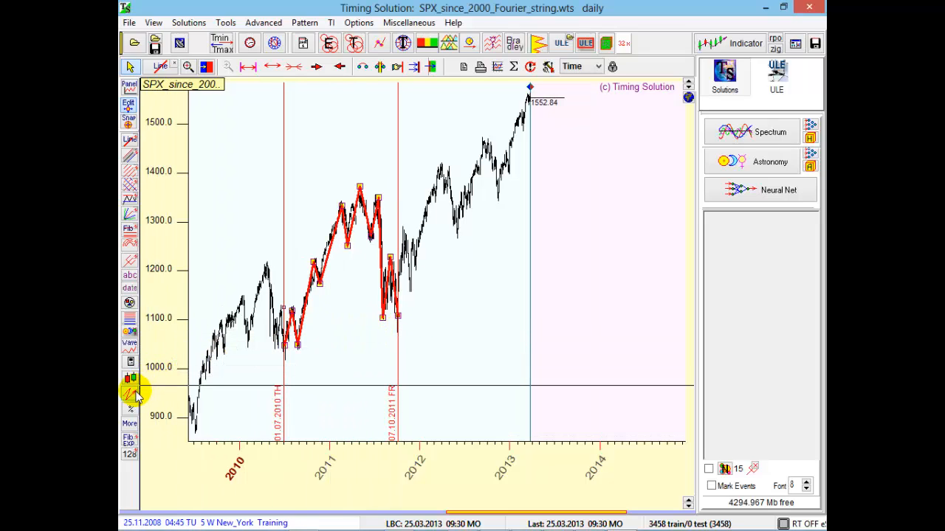
mouse_move(129, 399)
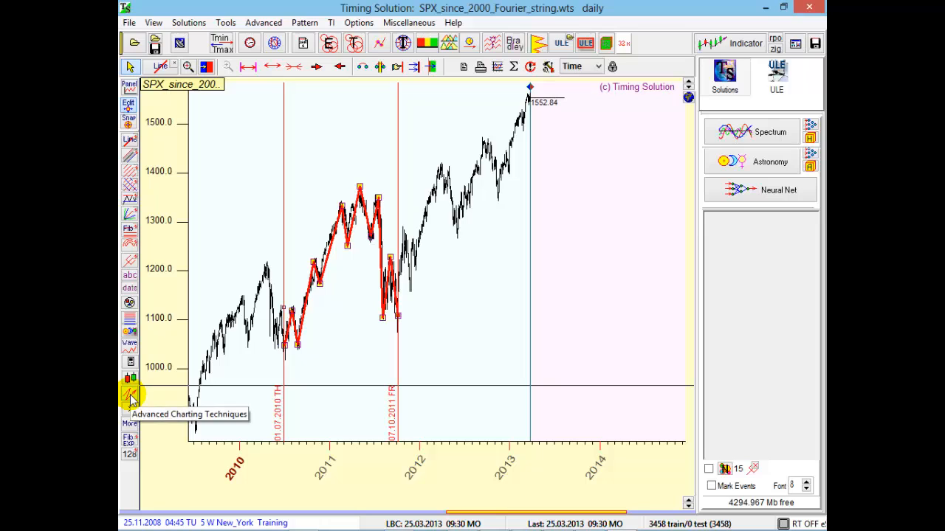
Choose Fourier String from Advanced Charting Techniques and draw it over the SPX chart
click(130, 397)
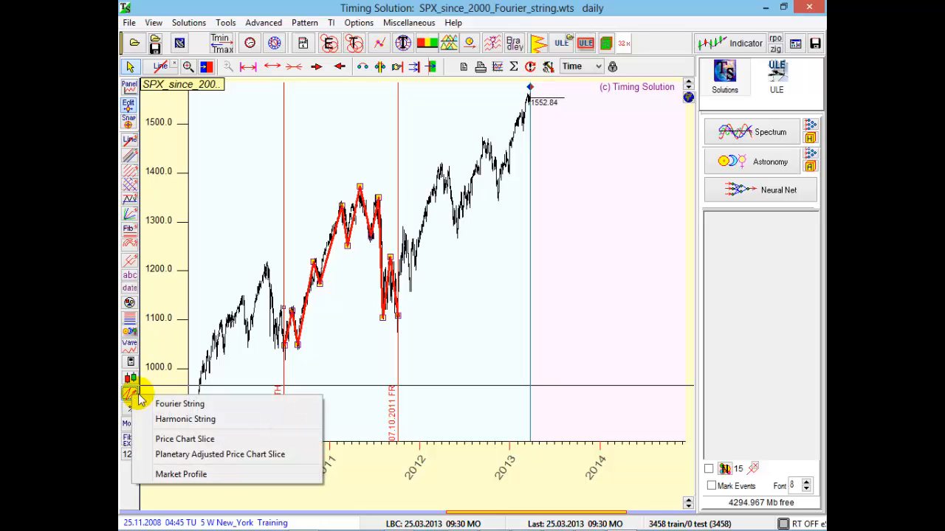
click(180, 405)
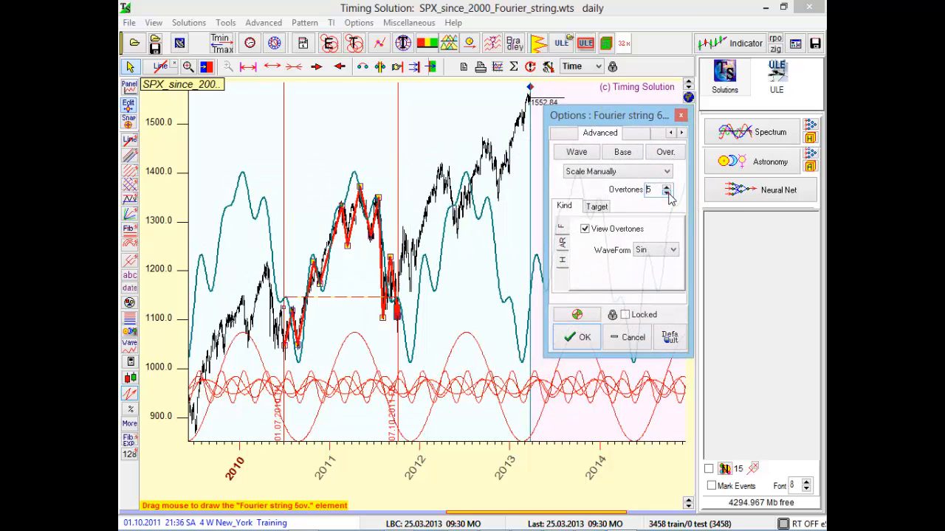
Adjust the Overtones spinner down to 2 then up to 3 overtones
click(667, 193)
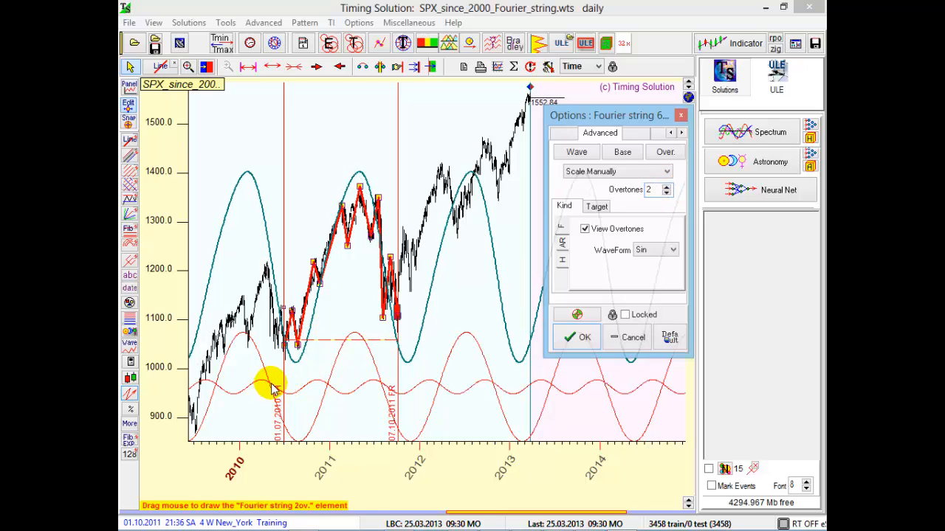
mouse_move(287, 387)
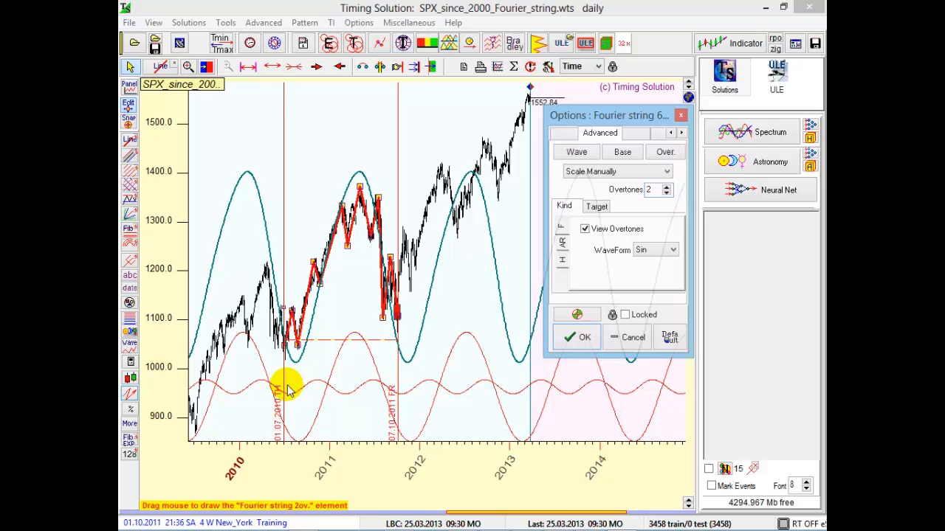
mouse_move(393, 165)
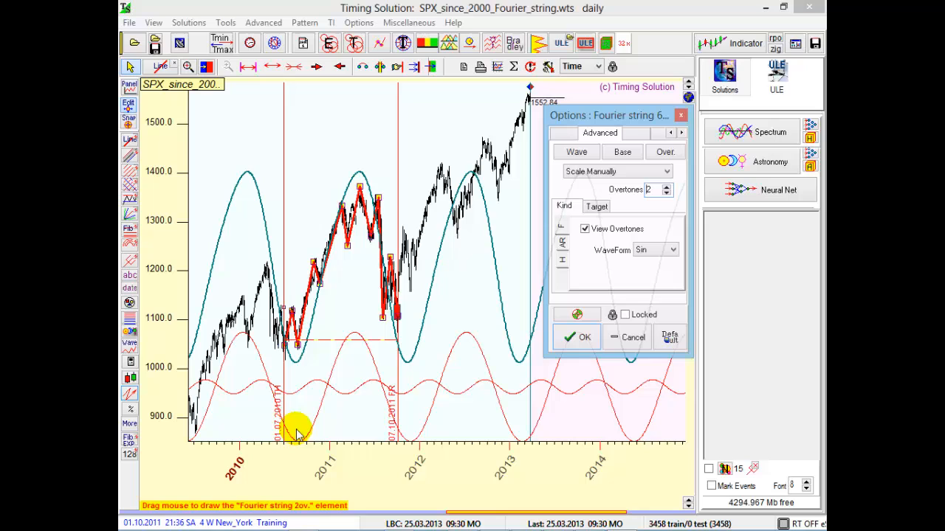
mouse_move(299, 389)
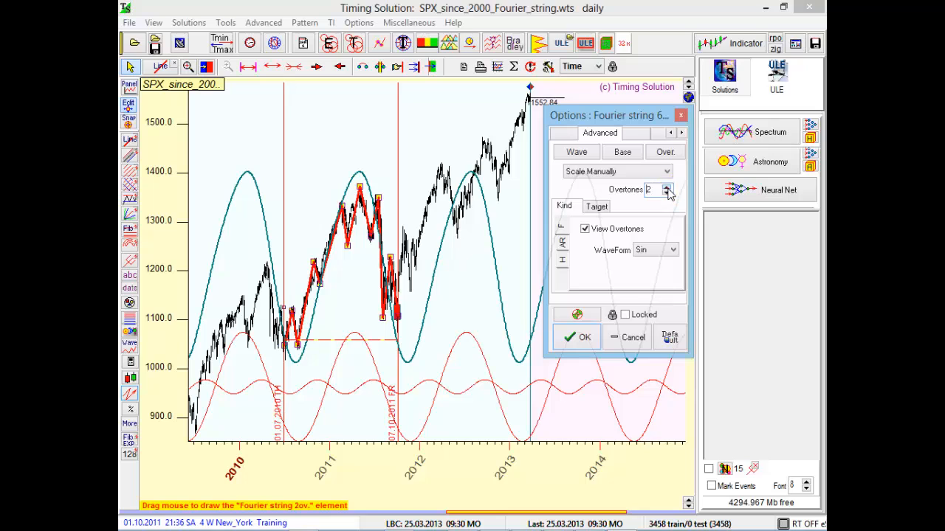
click(668, 186)
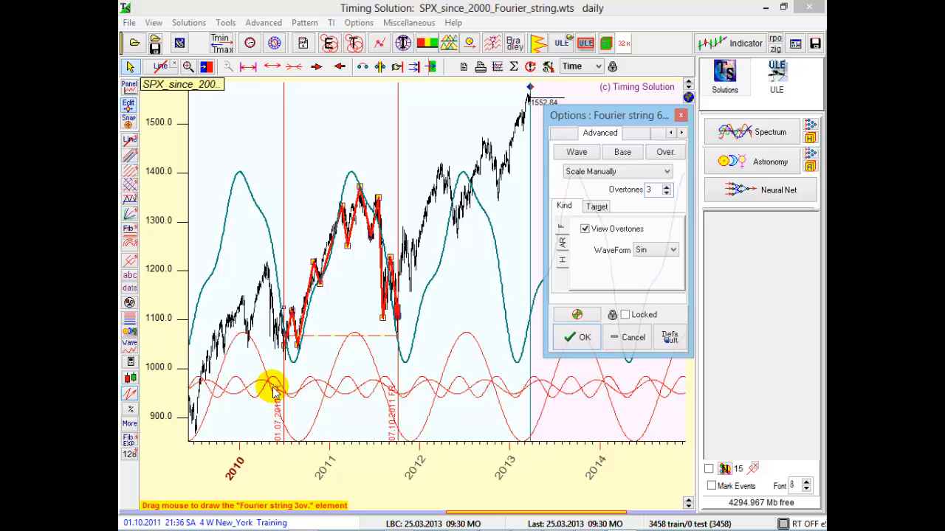
mouse_move(325, 269)
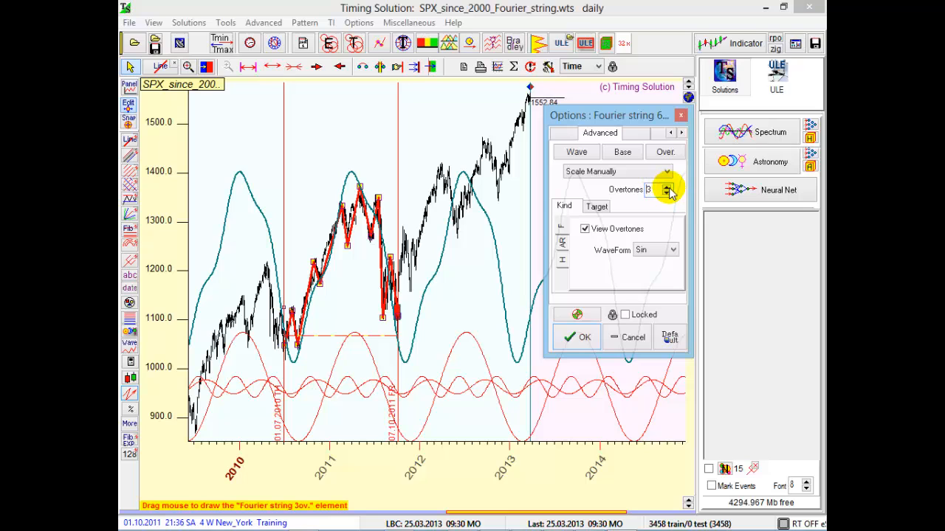
Increase the Fourier string's overtone count to 8
click(668, 186)
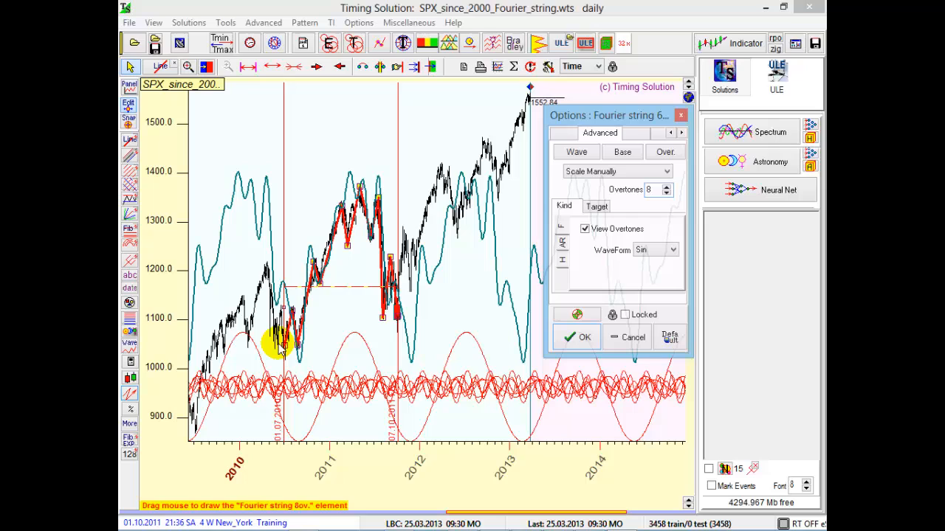
mouse_move(296, 325)
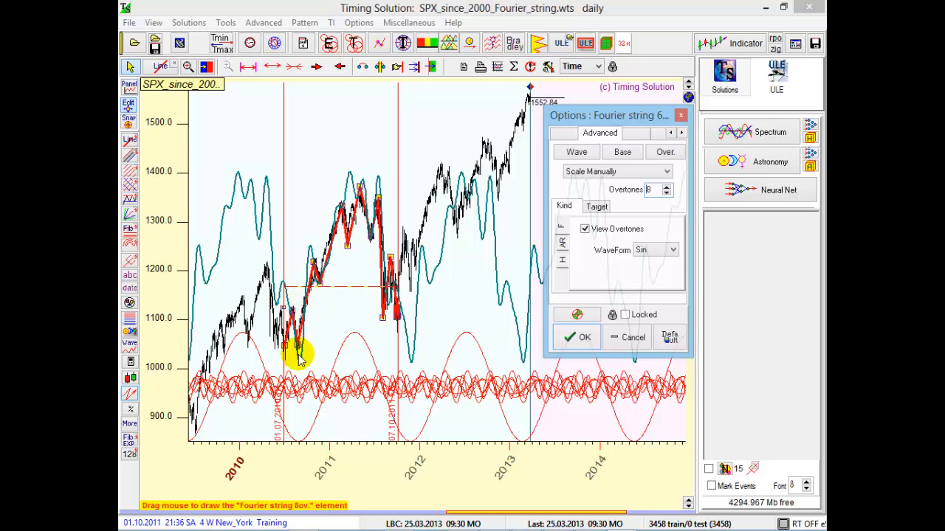
mouse_move(273, 396)
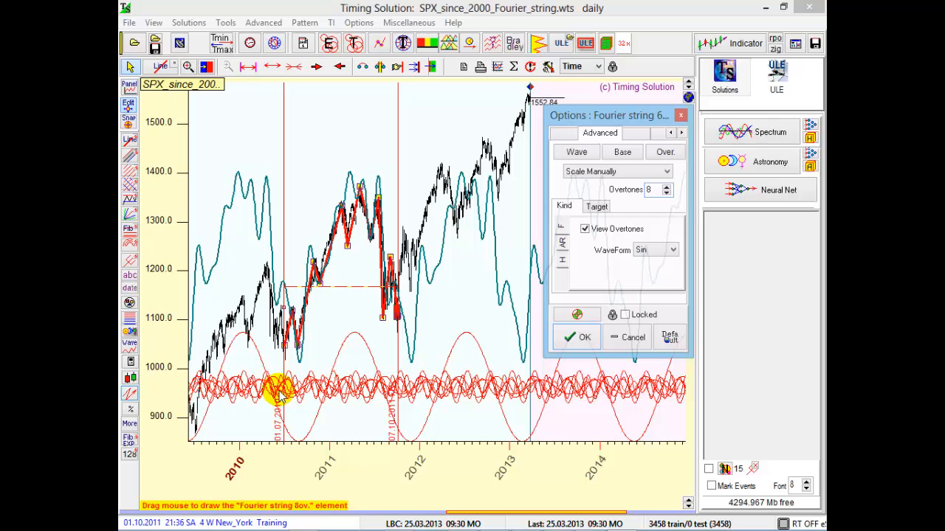
mouse_move(387, 348)
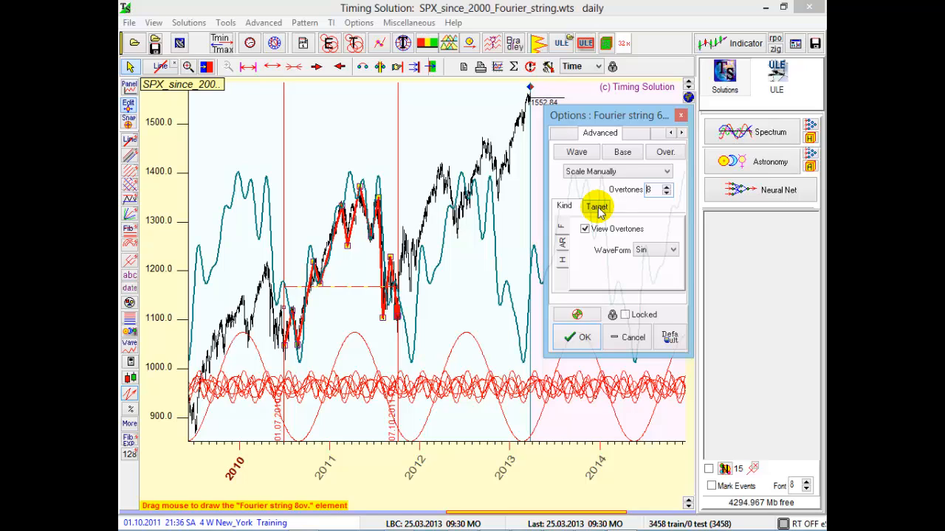
Set the Fourier string's target to a relative price oscillator (RPO) entry
click(596, 206)
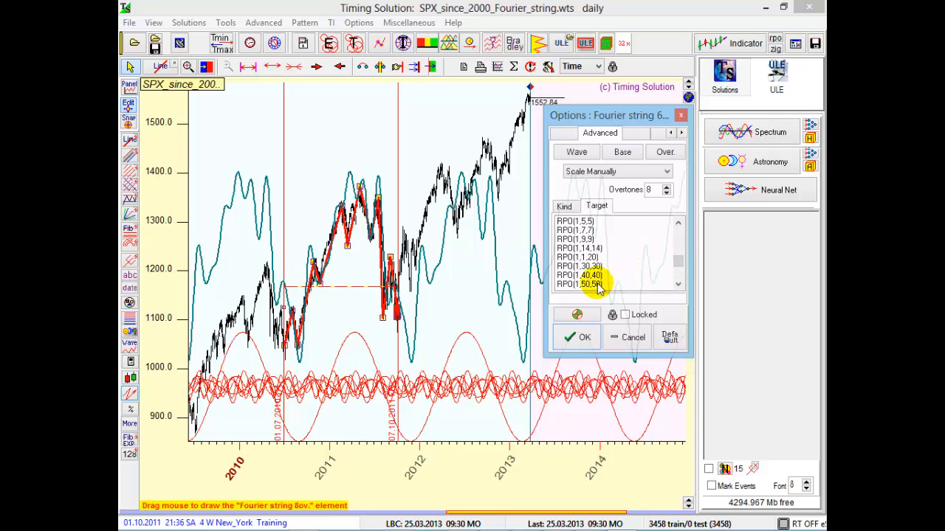
click(583, 283)
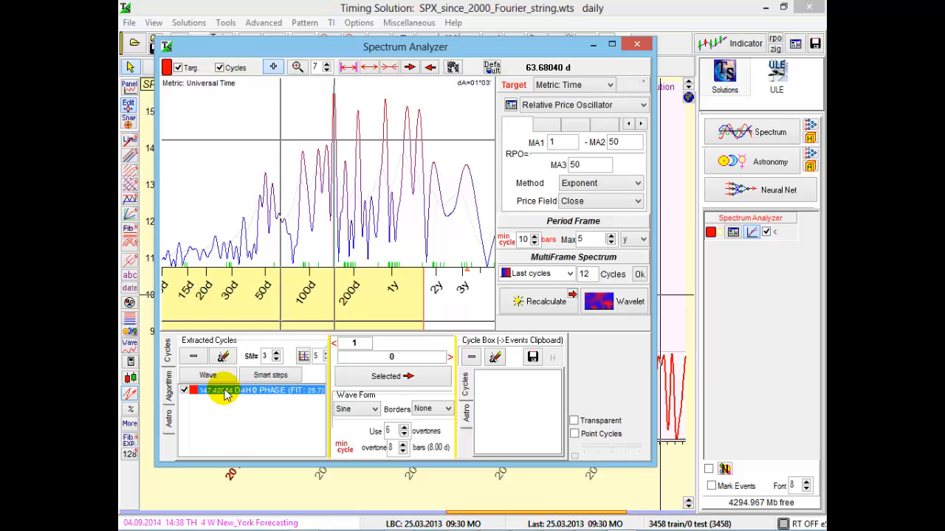
mouse_move(233, 390)
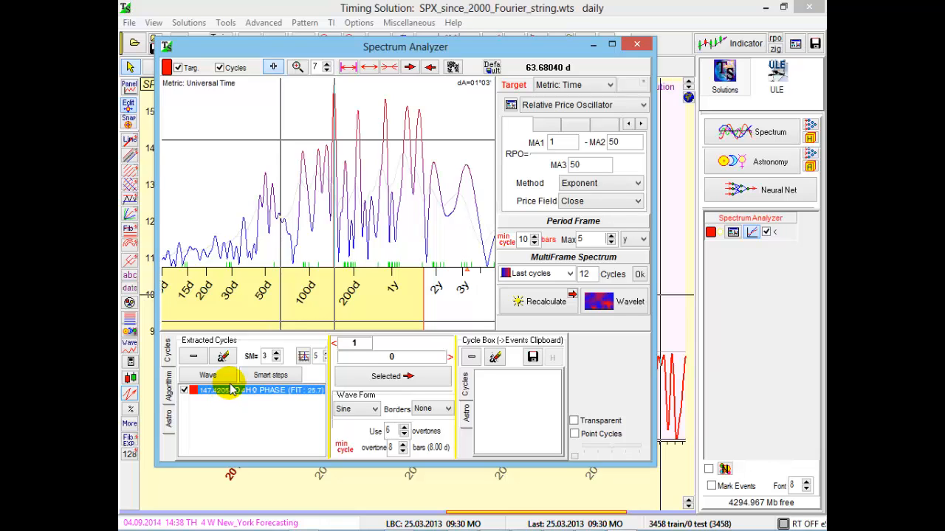
mouse_move(431, 189)
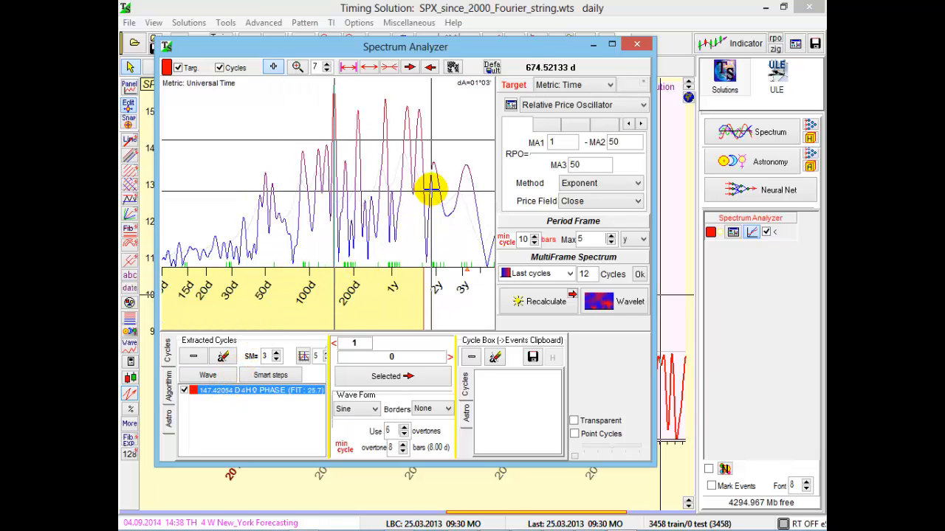
mouse_move(448, 170)
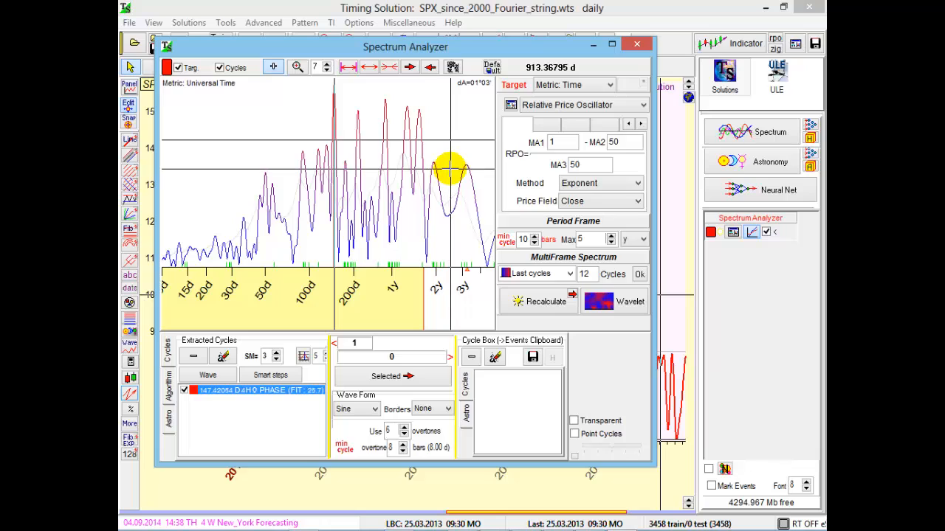
mouse_move(449, 168)
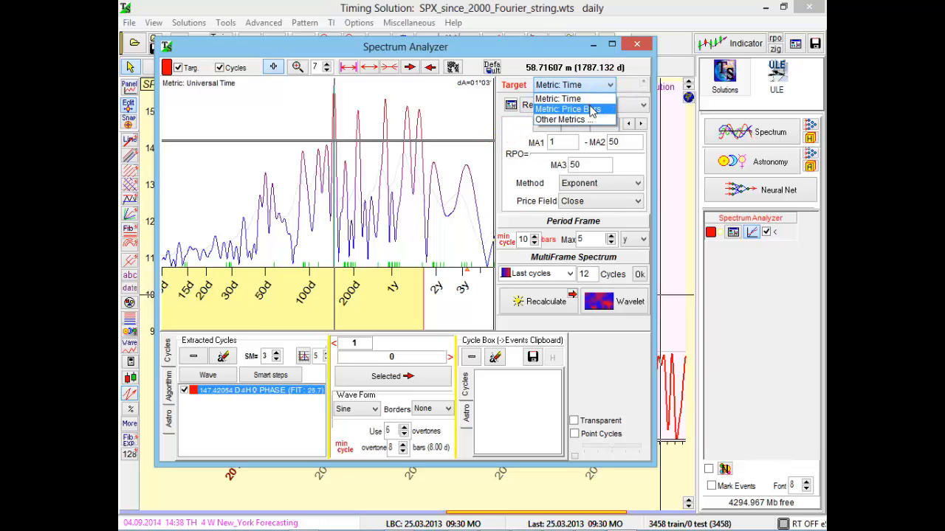
Set Target to Metric Price Bars and recalculate the spectrum, extracting the top cycle
click(568, 109)
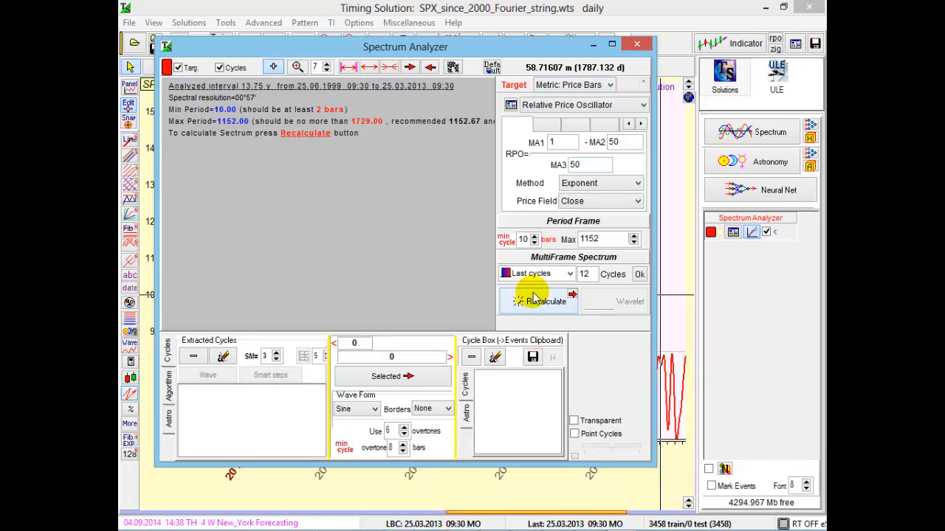
click(546, 301)
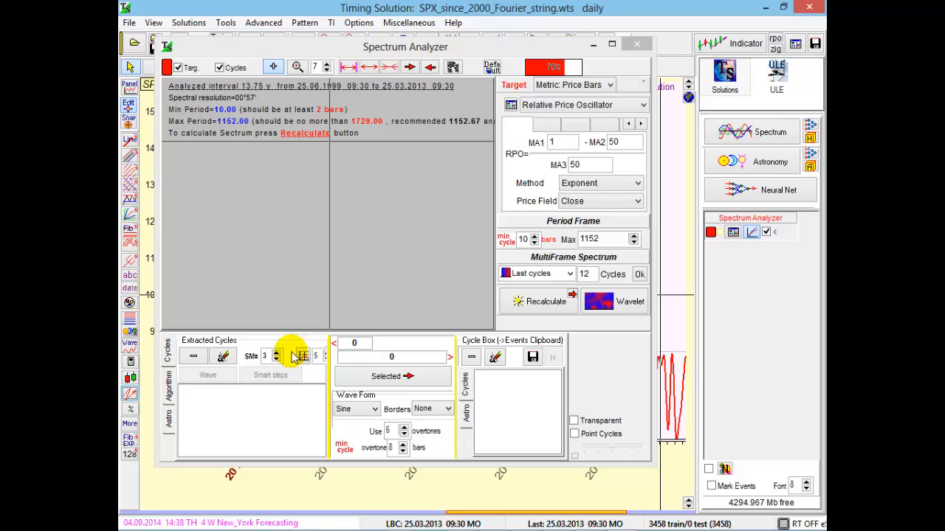
click(546, 301)
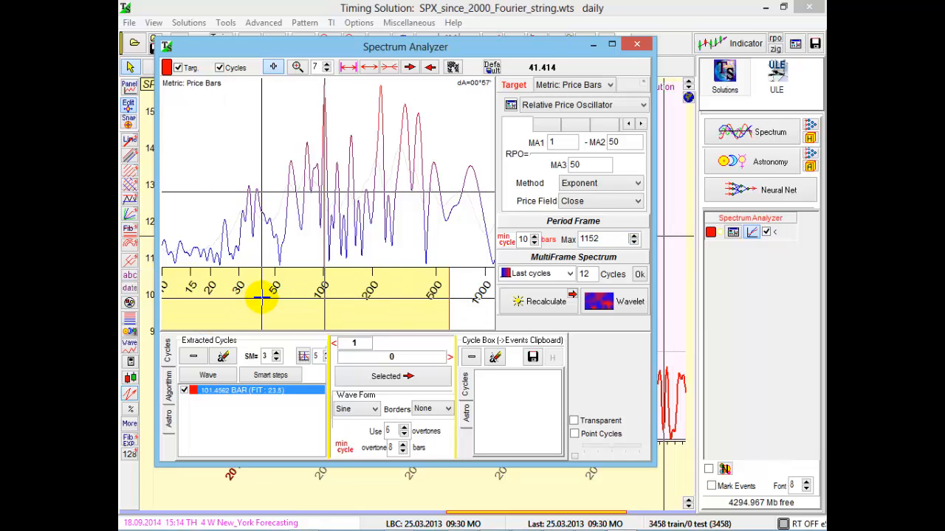
mouse_move(262, 297)
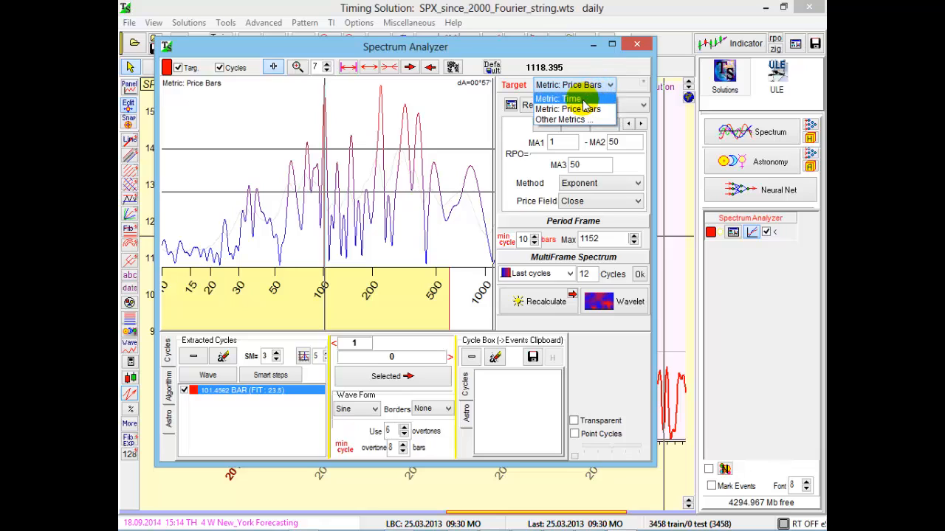
Set Target to Metric Time, then bring up the Download TS Worksheet list
click(558, 97)
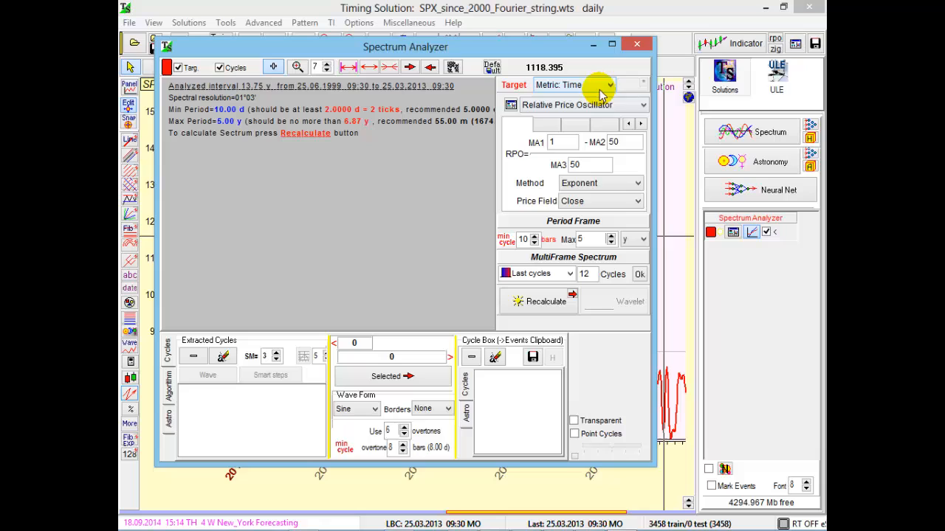
mouse_move(588, 100)
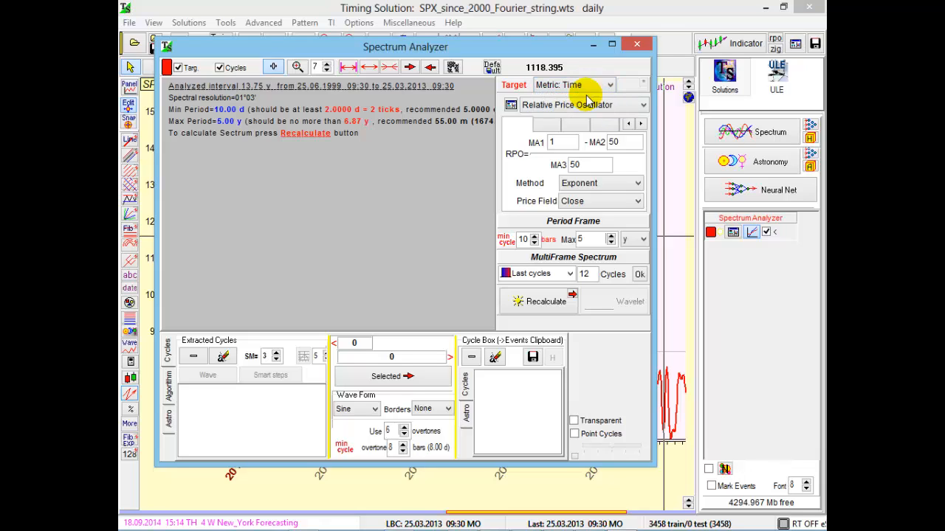
mouse_move(563, 105)
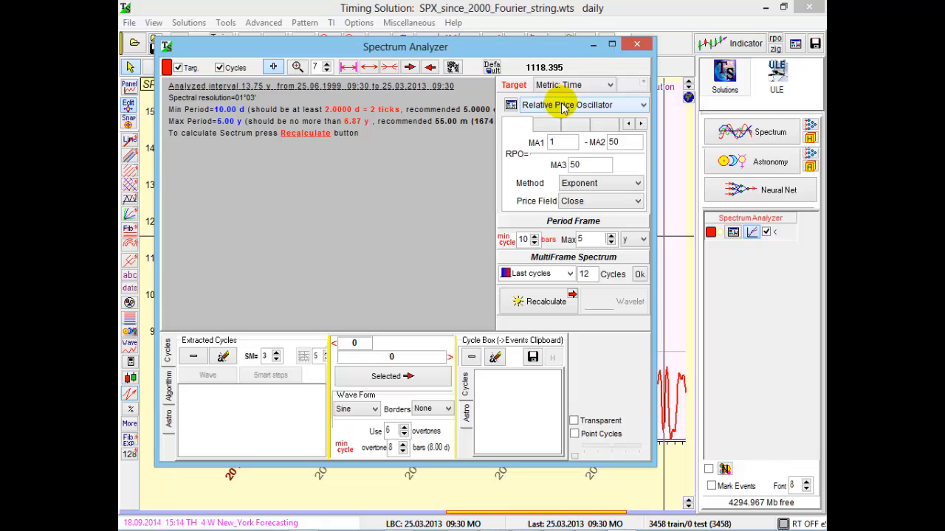
mouse_move(605, 111)
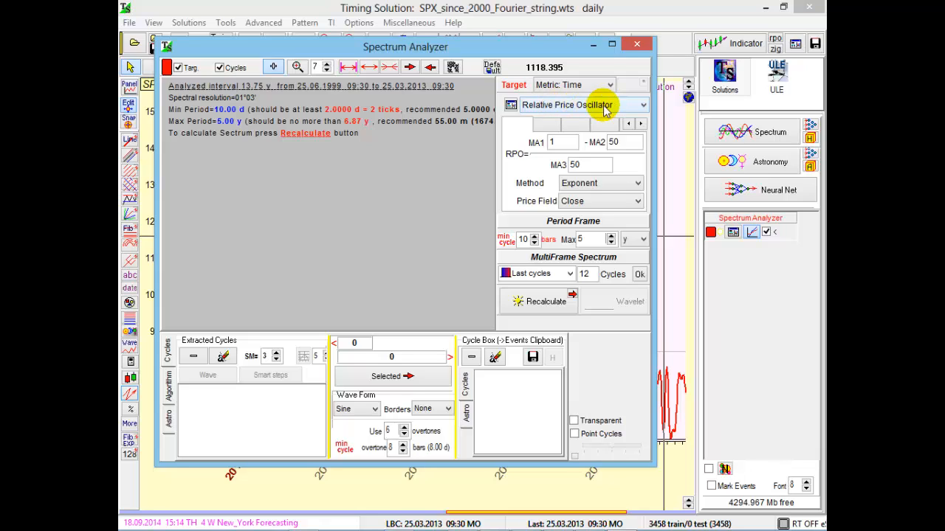
click(572, 84)
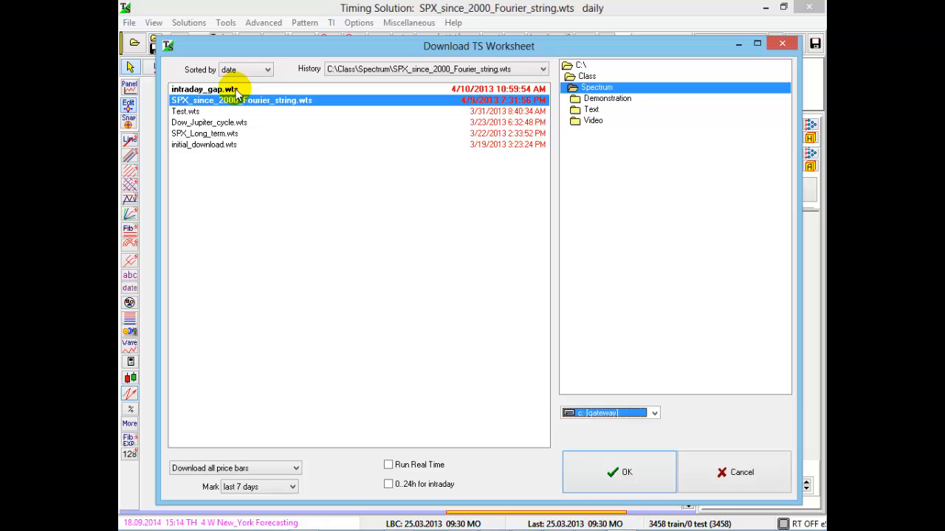
Load intraday_gap.wts and show its Metric Time spectrum with one extracted cycle
click(620, 472)
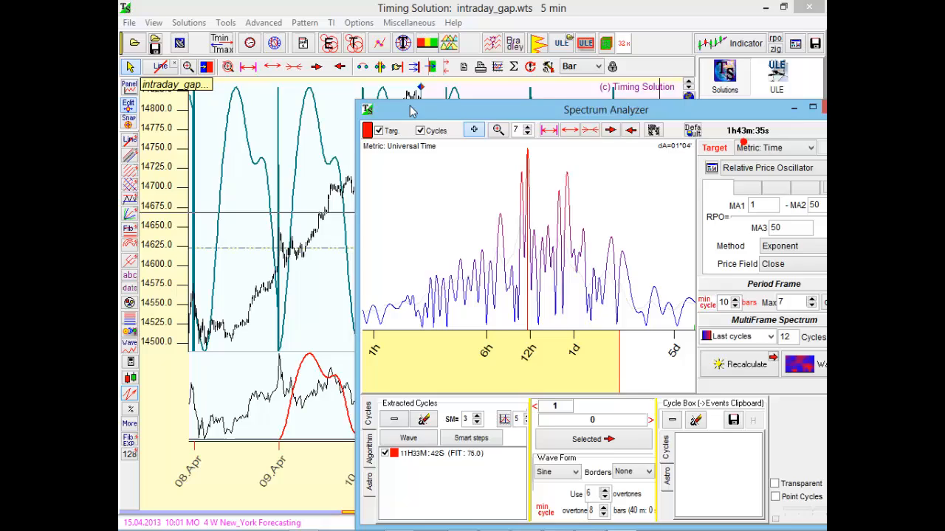
Set the intraday spectrum to Metric Price Bars and recalculate it
drag(605, 109, 492, 89)
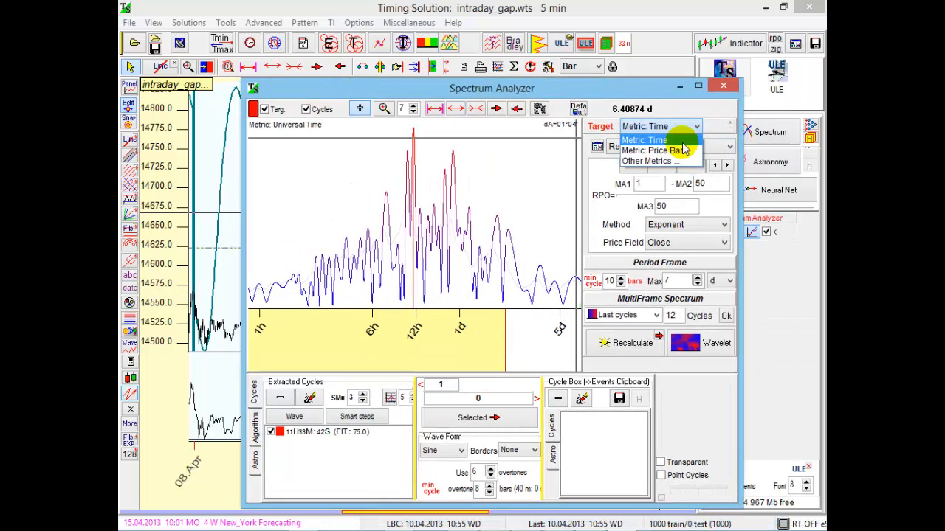
click(654, 151)
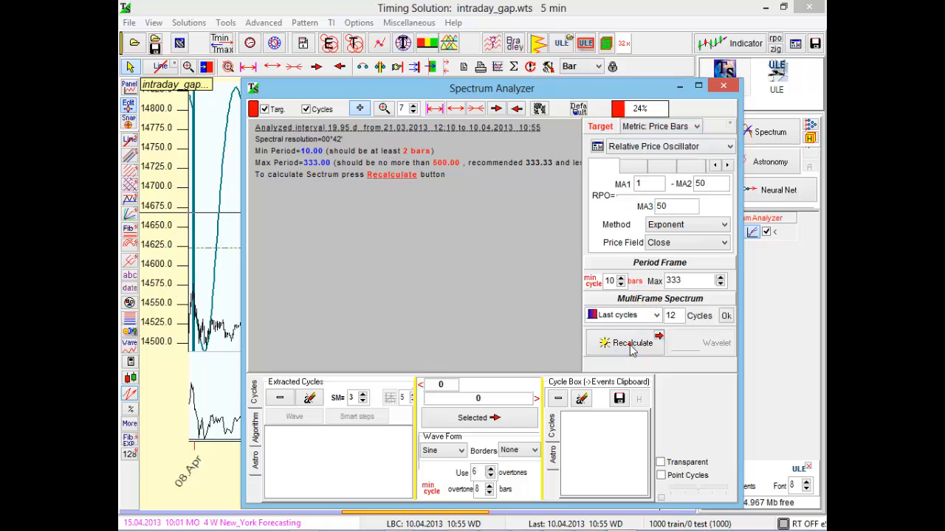
click(632, 343)
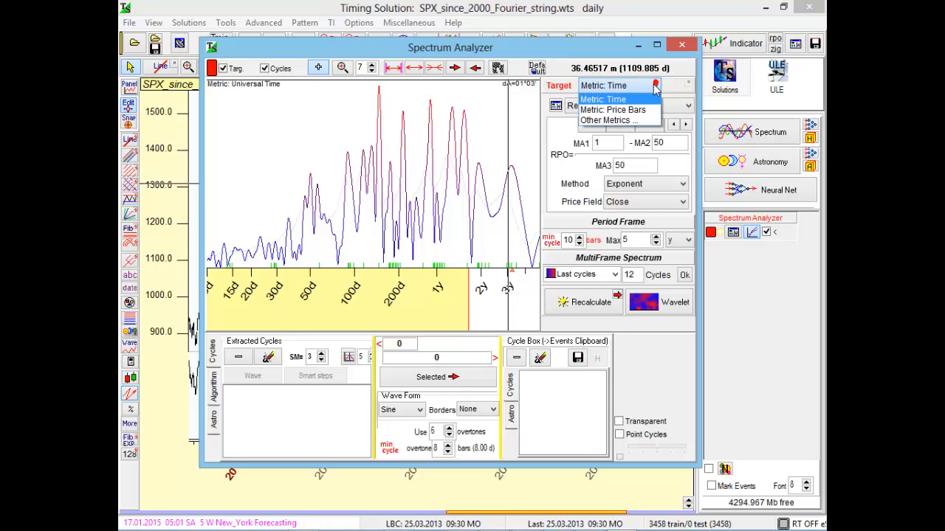
Set Target to Other Metrics with Moon Phase Time and recalculate the spectrum
click(607, 120)
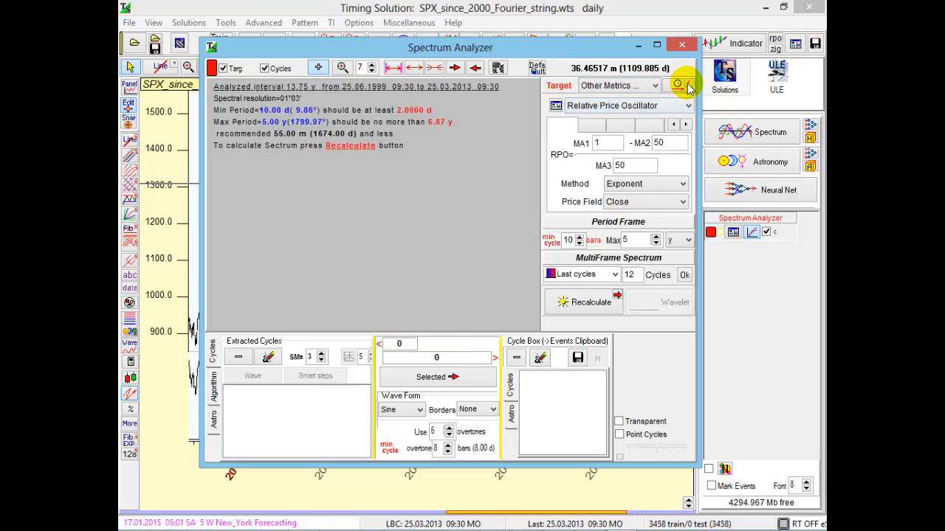
click(677, 84)
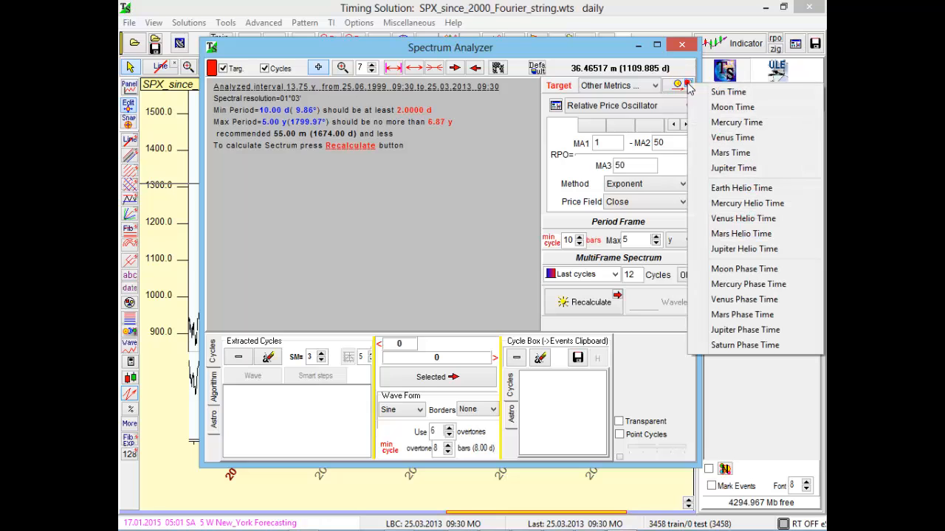
mouse_move(744, 269)
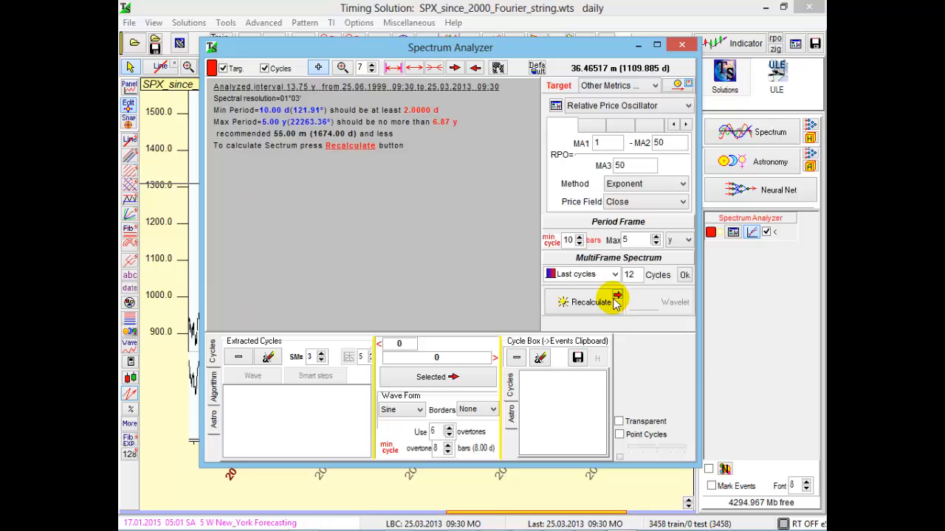
click(590, 301)
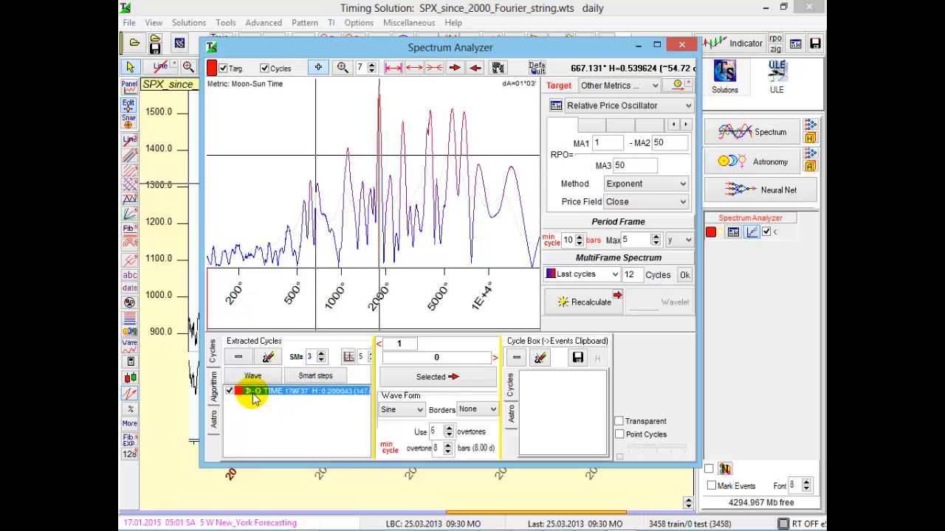
mouse_move(268, 400)
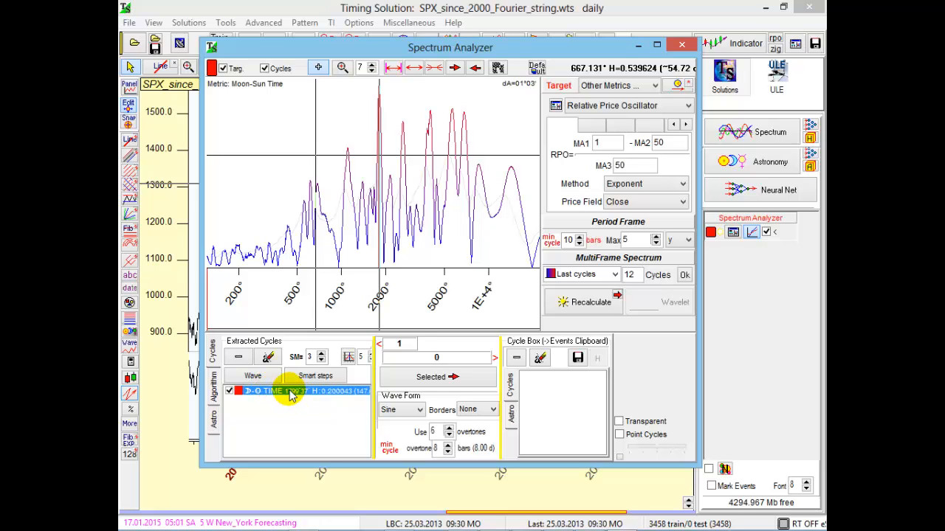
mouse_move(319, 401)
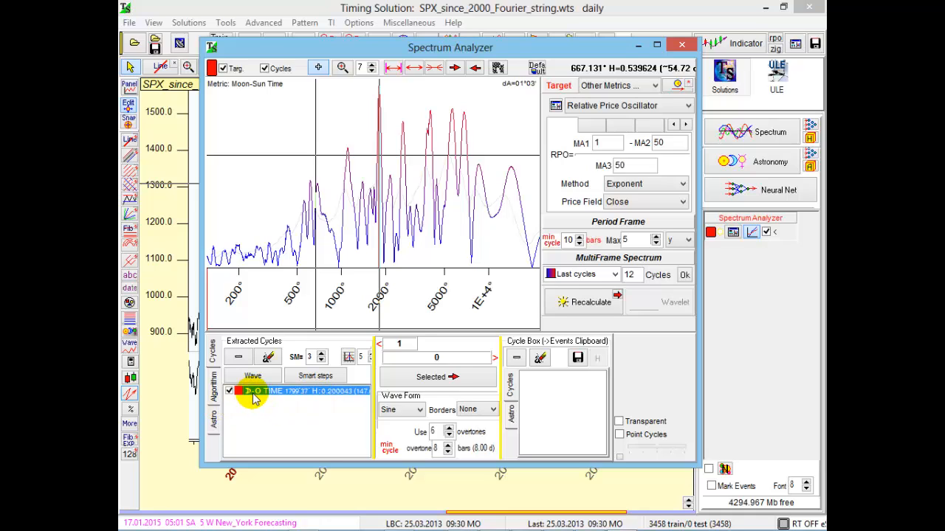
mouse_move(260, 399)
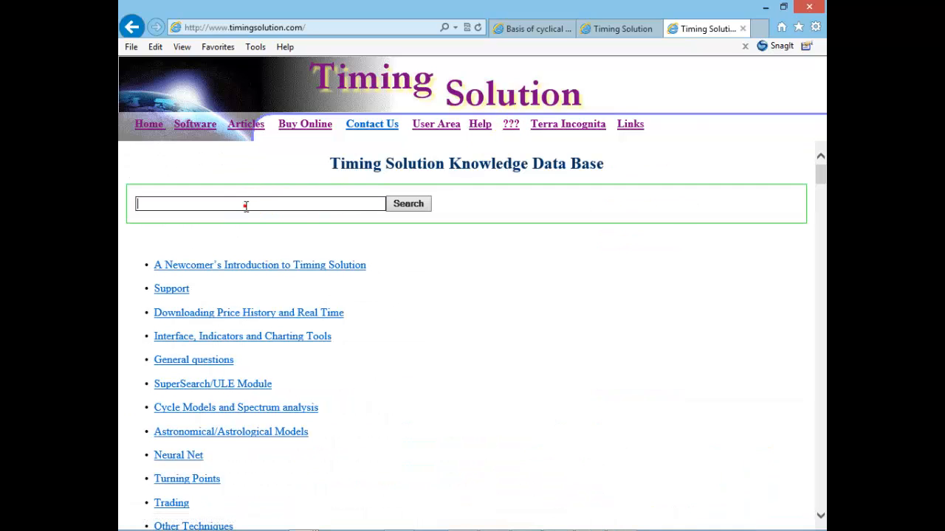
Search the Knowledge Data Base for 'metric' to find the Stock Market Metrics article
text(metric)
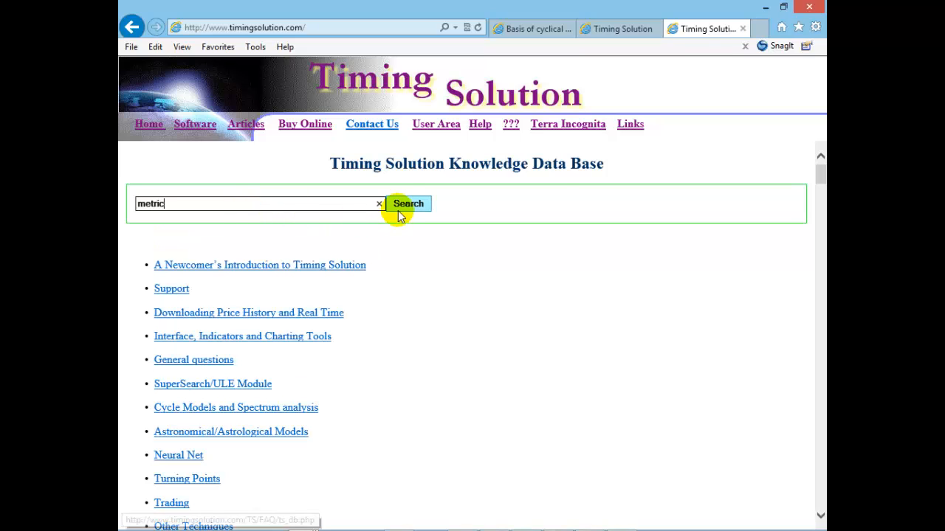
click(408, 204)
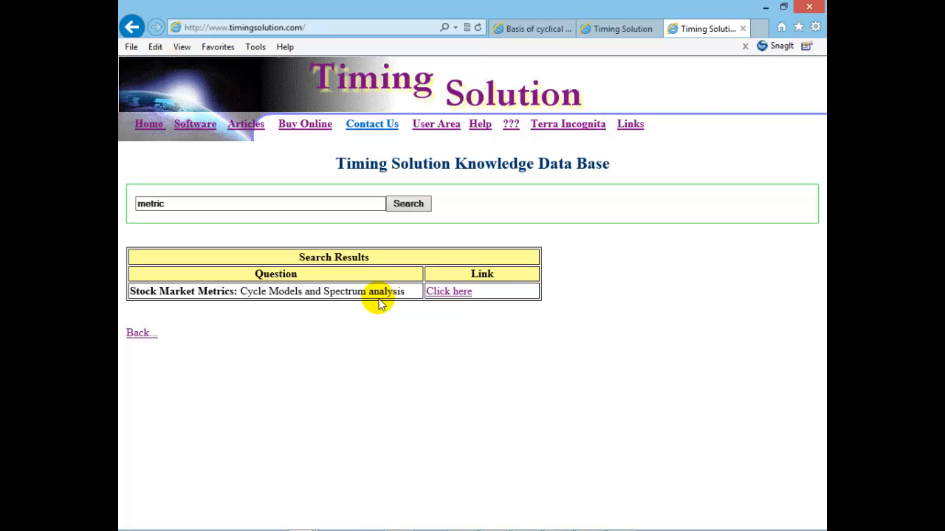
mouse_move(437, 14)
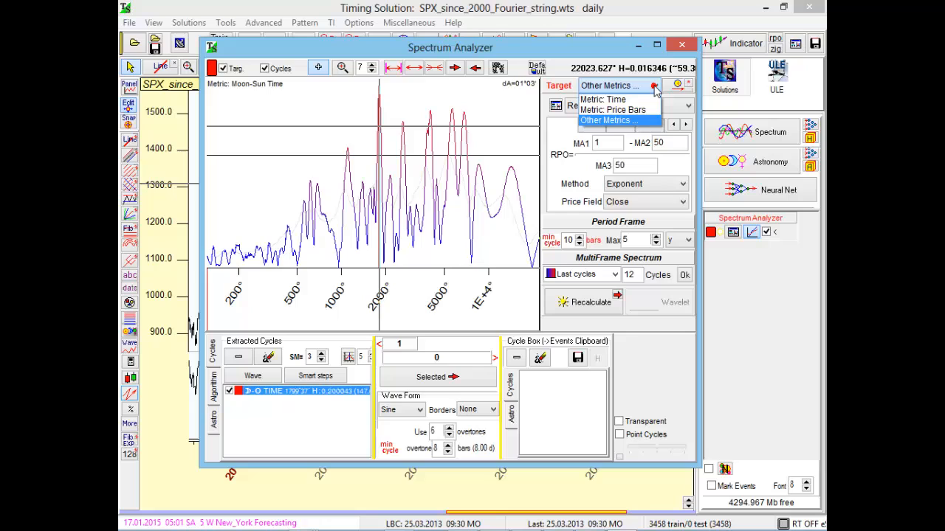
Switch the spectrum metric back to calendar time, recalculate, and begin editing the oscillator's second moving average
click(602, 99)
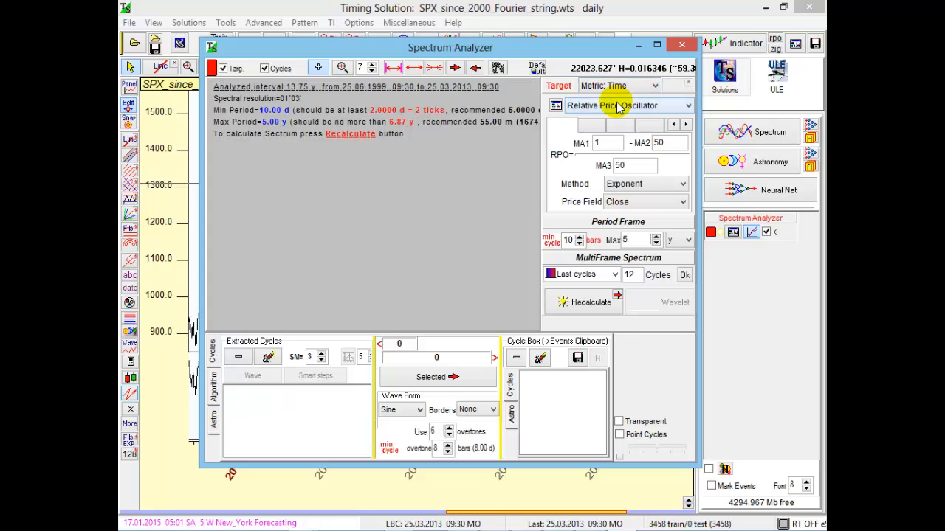
mouse_move(623, 103)
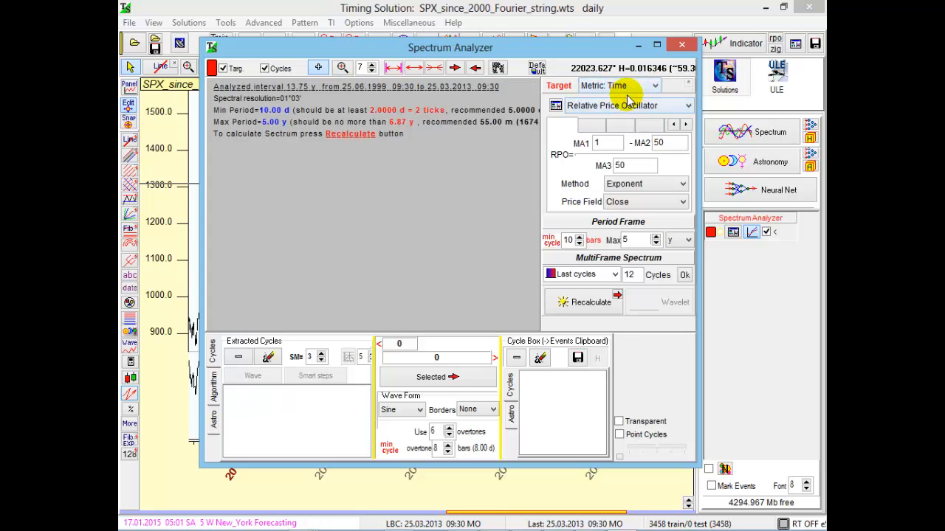
mouse_move(549, 125)
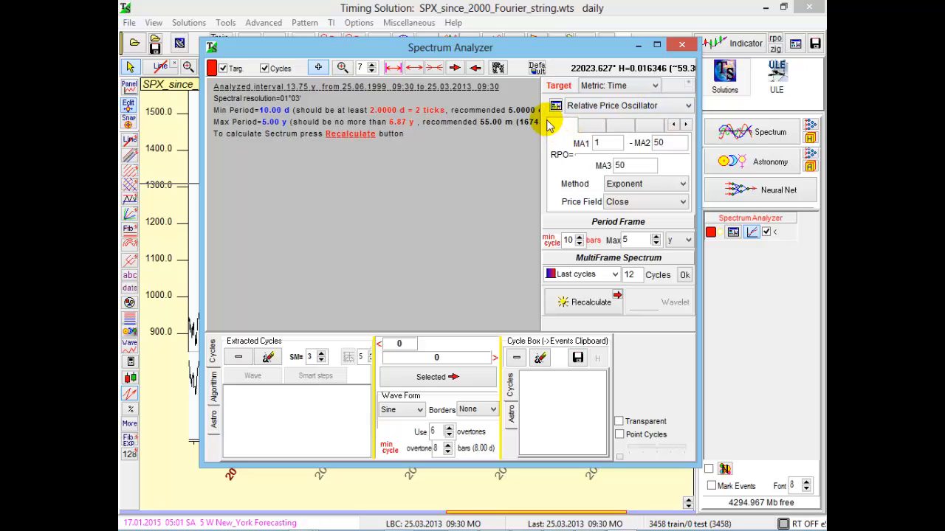
mouse_move(550, 126)
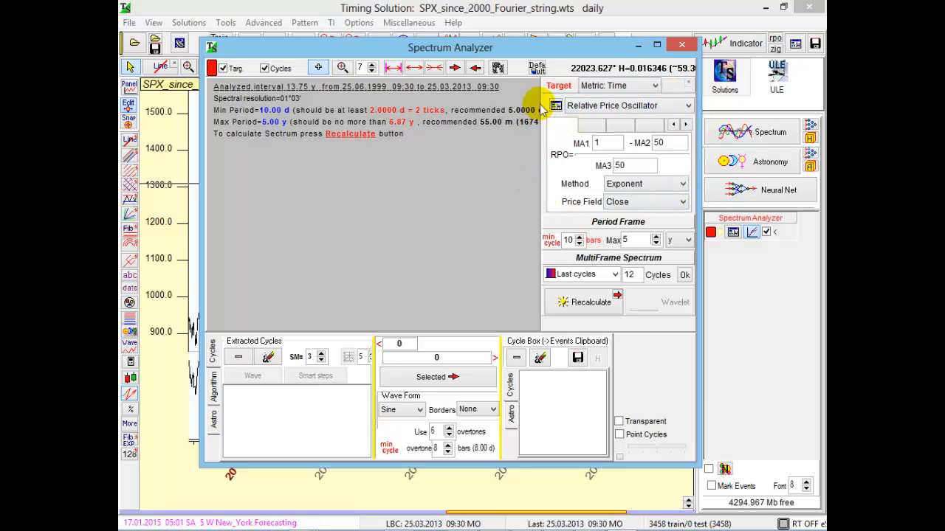
click(591, 301)
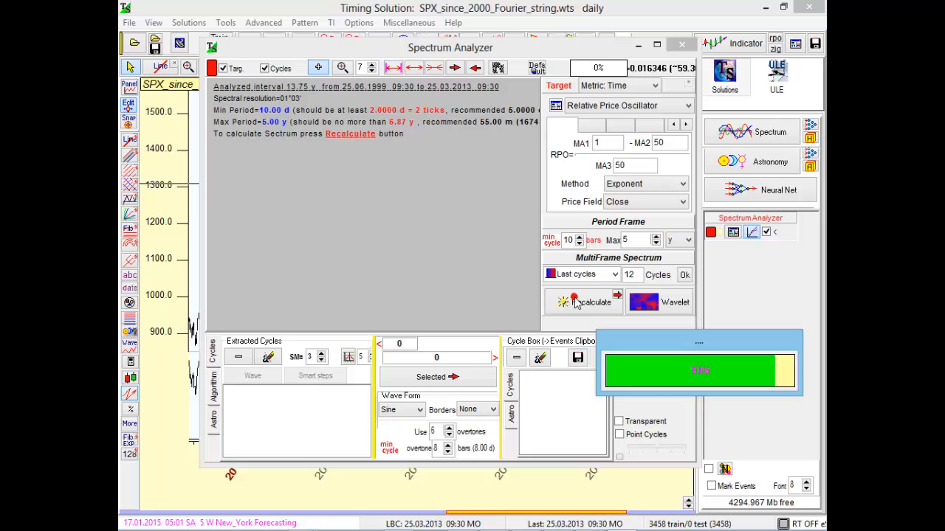
click(590, 301)
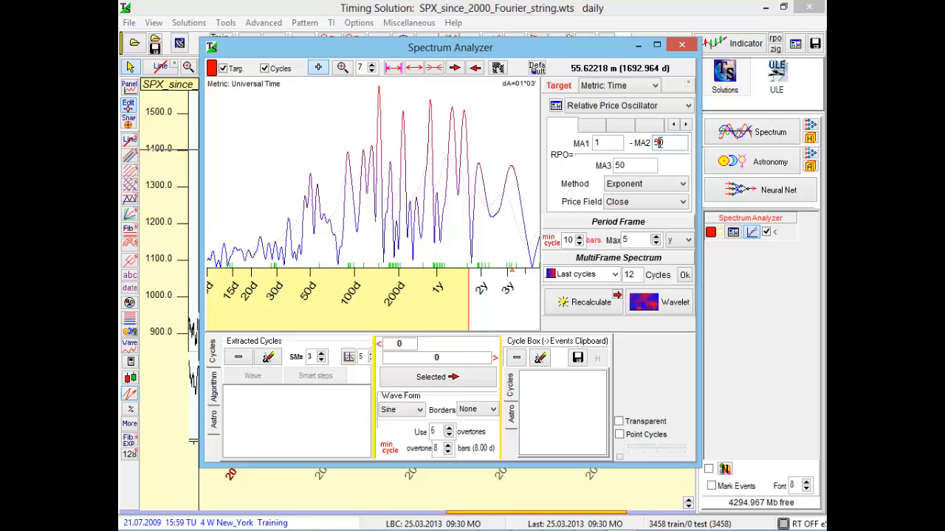
click(668, 142)
text(10)
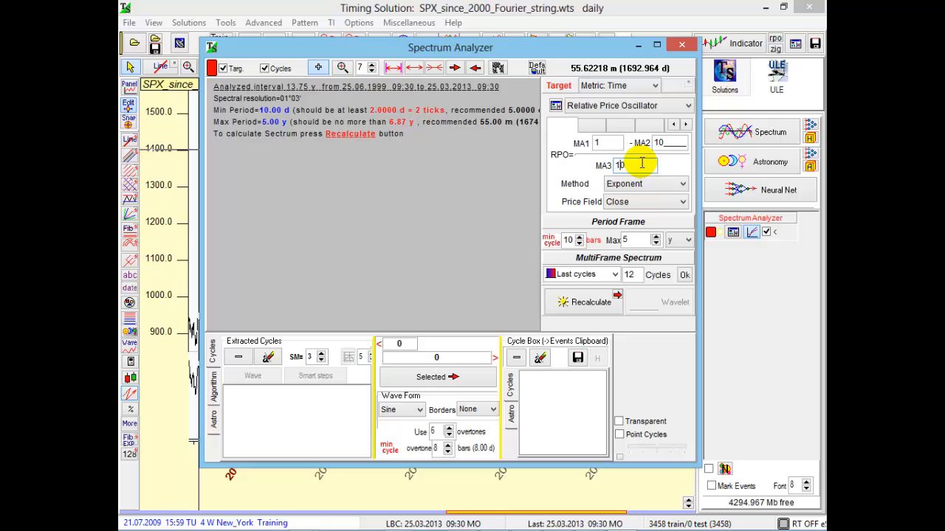
Recalculate with 10-bar averages and extract the cycle at a short-period spectrum peak
click(590, 301)
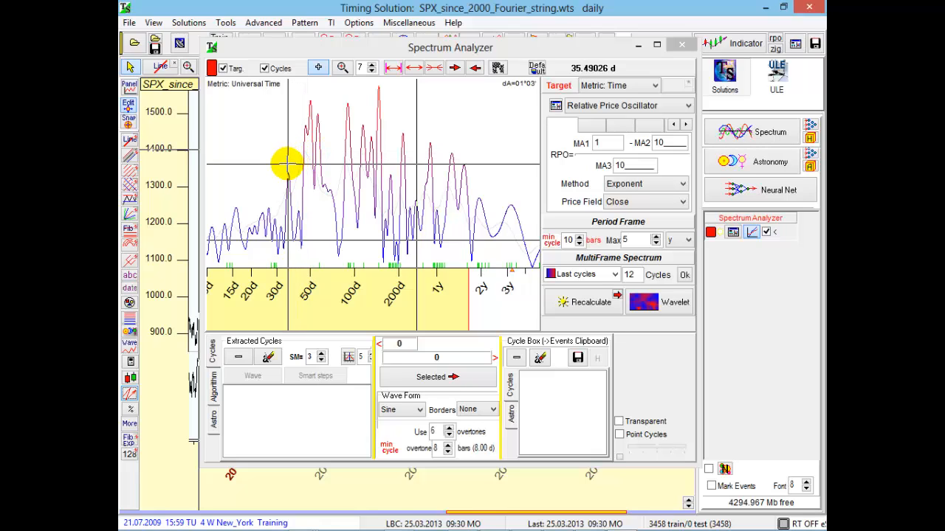
click(286, 162)
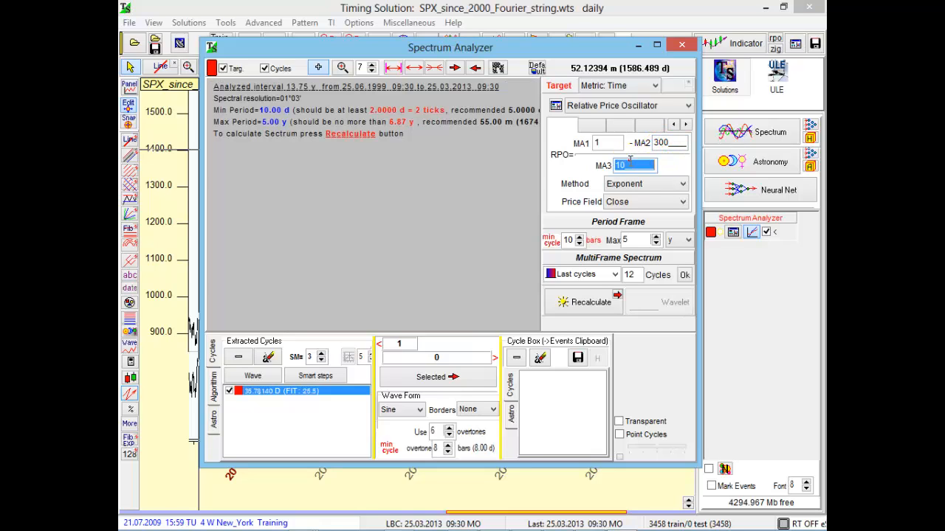
Set the moving averages to 300 bars and recalculate, revealing a 1.9-year cycle
text(300)
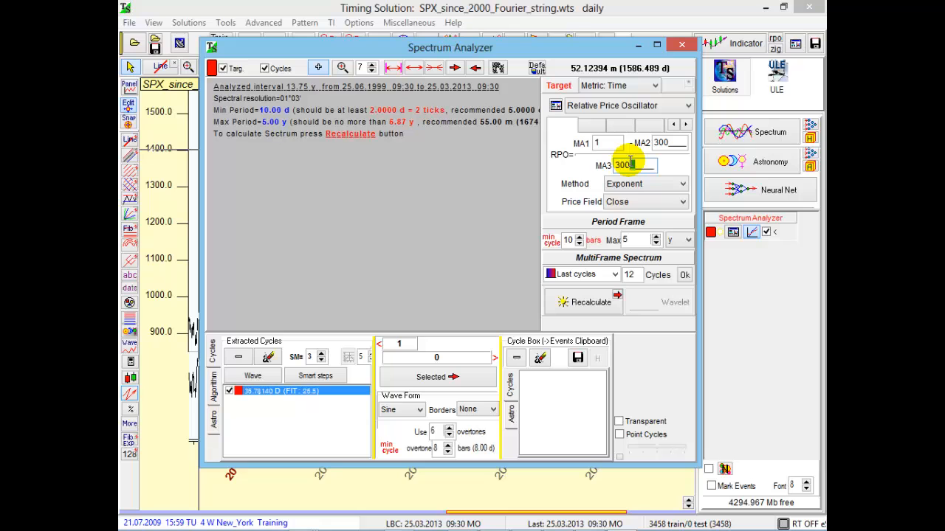
click(590, 301)
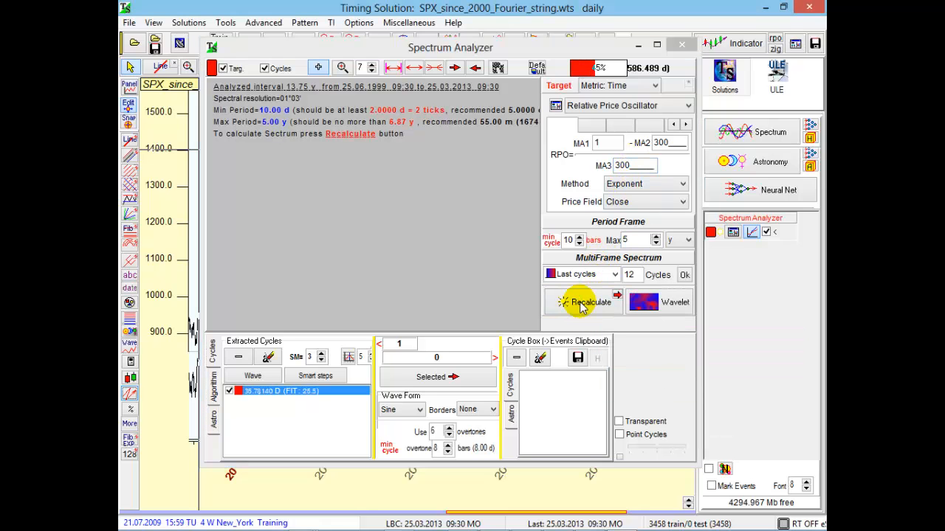
click(588, 301)
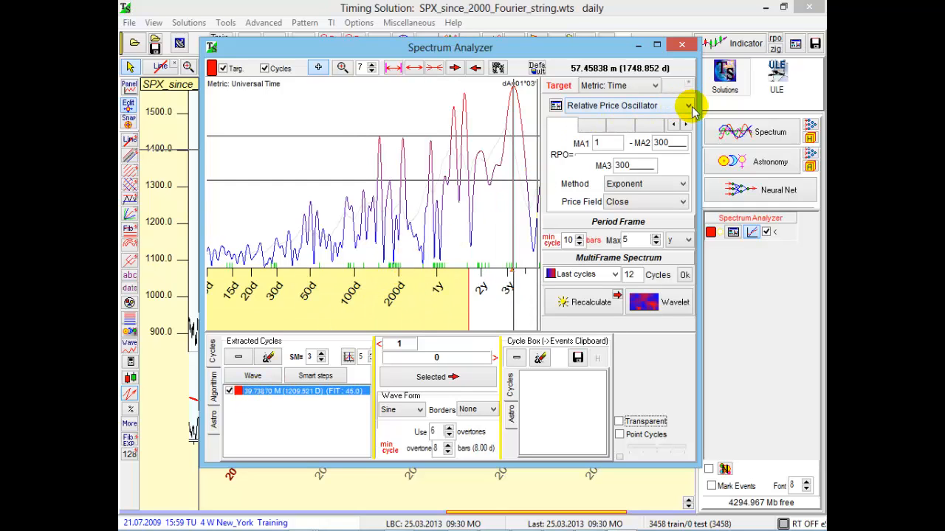
Try ADX as the analysed target, then recalculate with the relative price oscillator at 50-bar averages
click(691, 107)
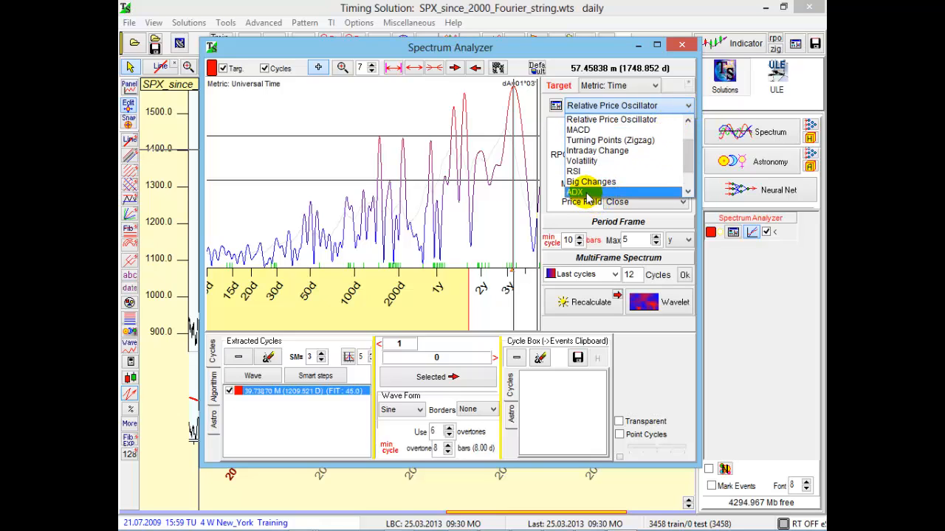
click(575, 191)
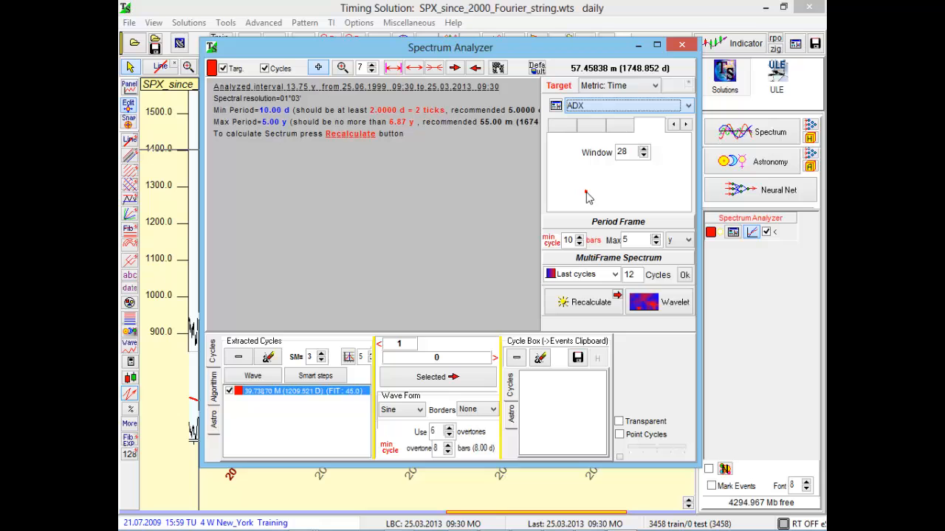
click(591, 301)
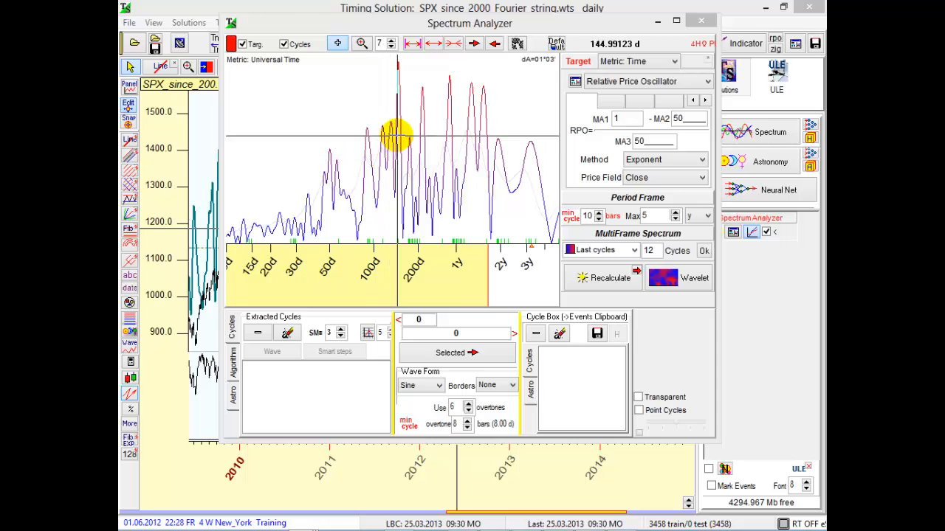
mouse_move(564, 150)
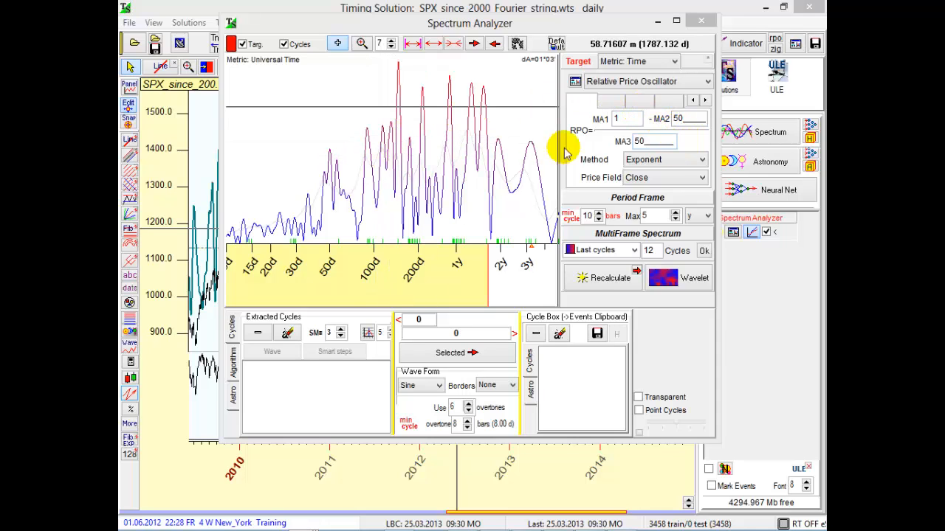
mouse_move(406, 118)
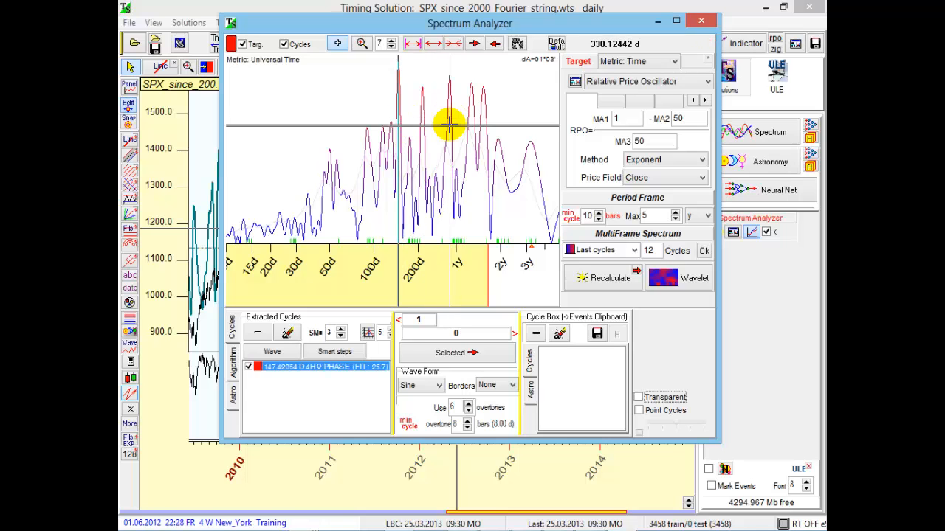
Extract the 147.42 d cycle from its peak and send the extracted cycles to the cycle box
click(272, 351)
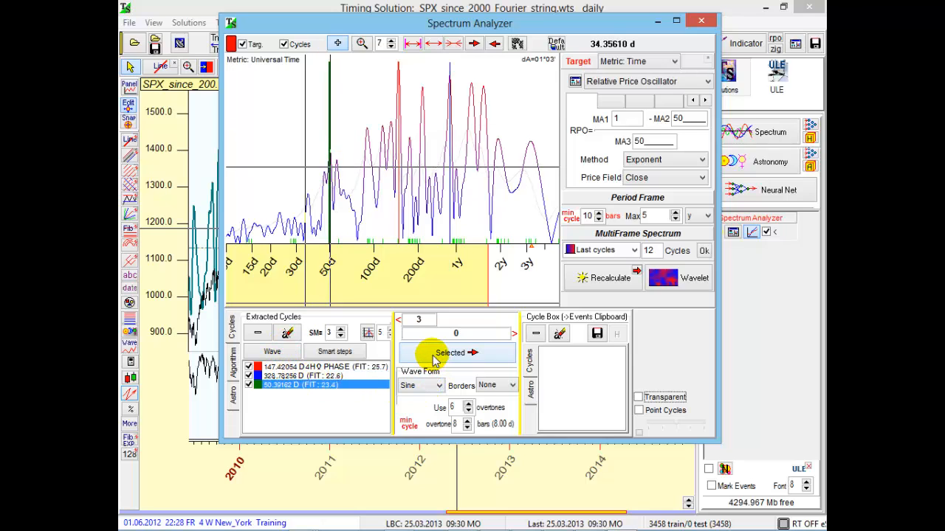
click(449, 352)
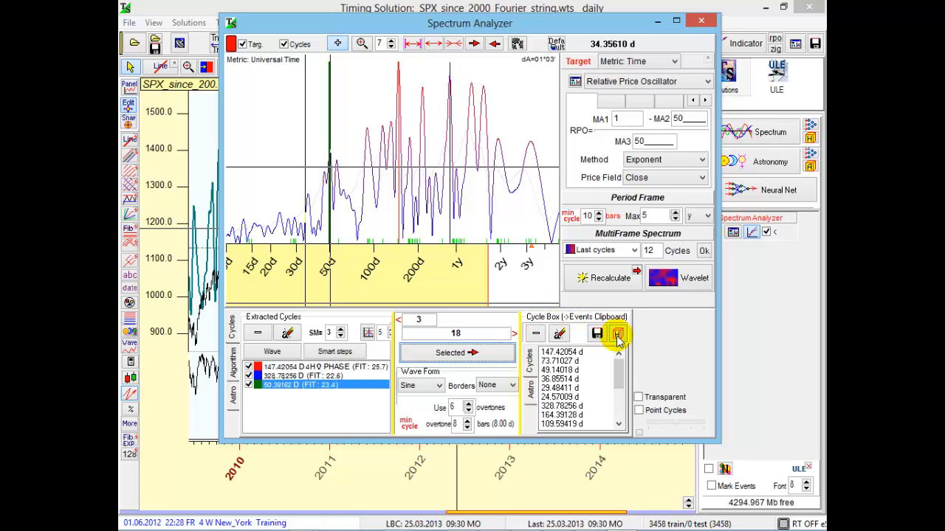
mouse_move(619, 334)
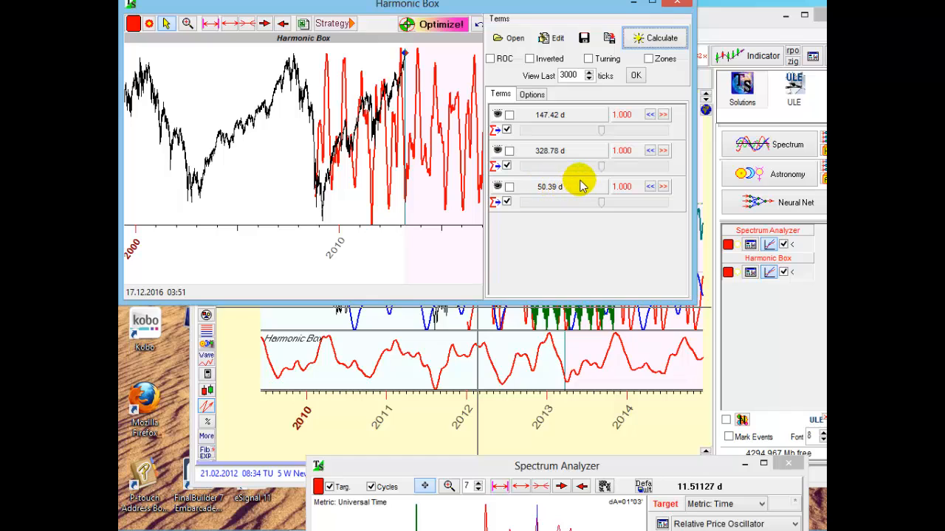
mouse_move(604, 209)
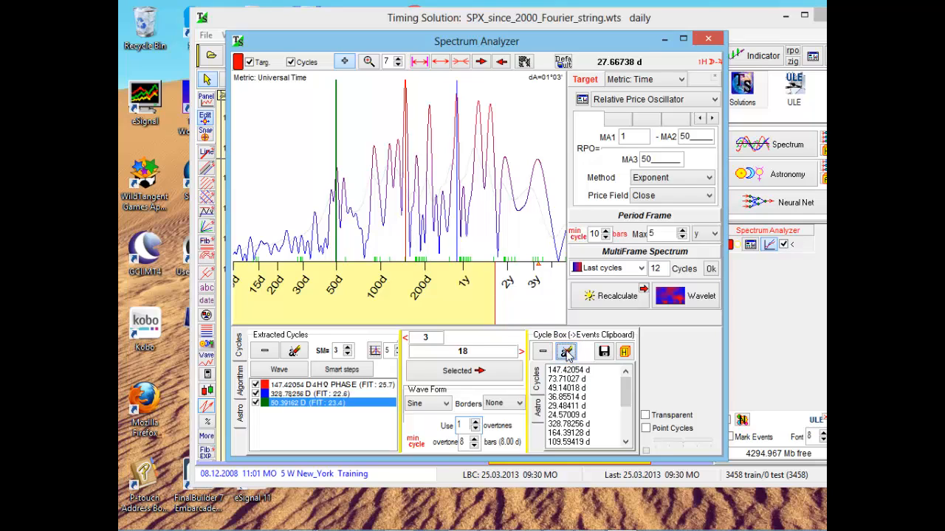
Save the three cycles to the clipboard and load them into the Harmonic Box
click(463, 371)
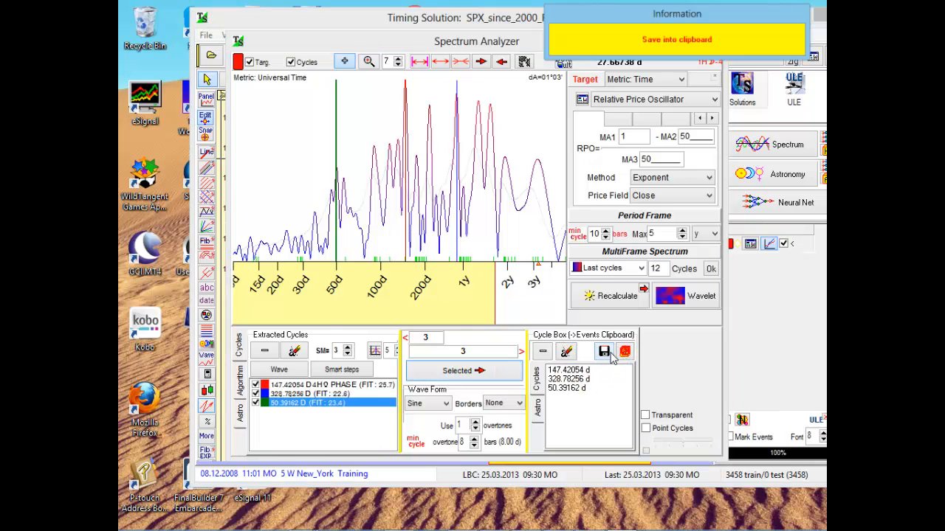
click(605, 352)
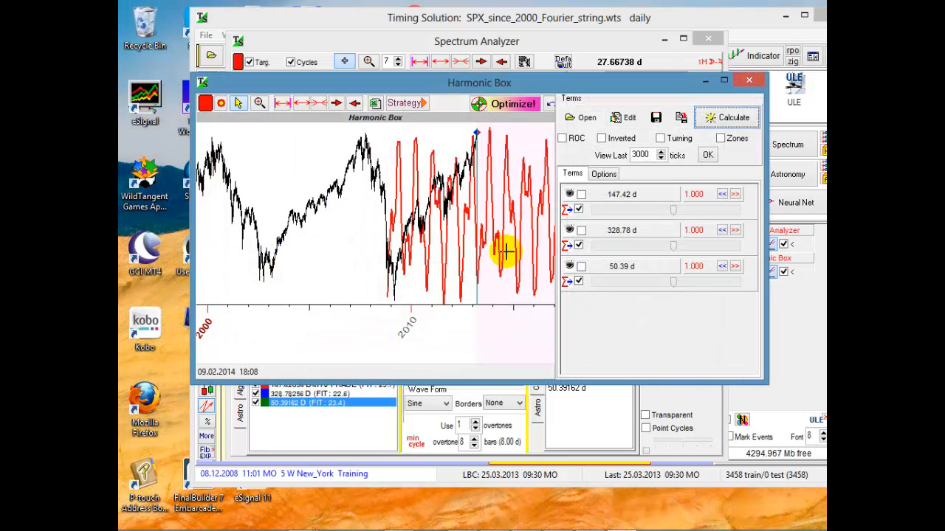
mouse_move(407, 164)
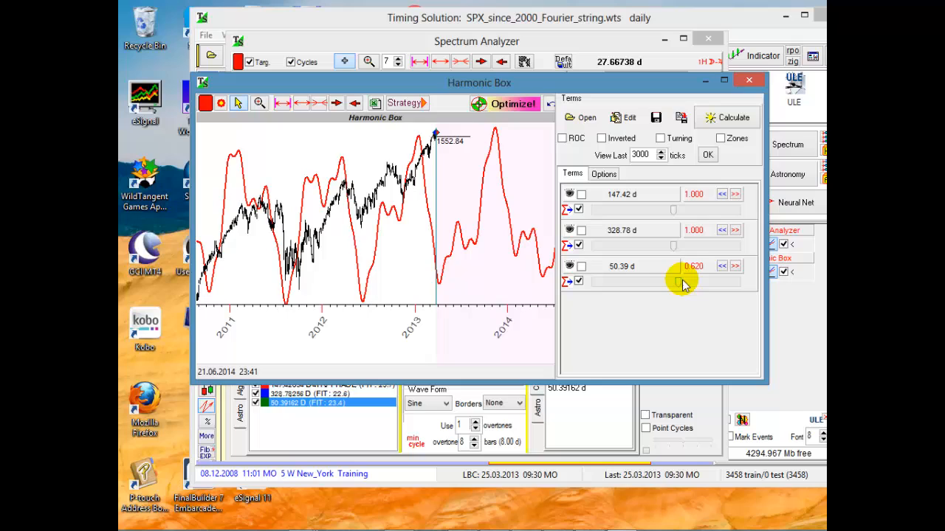
Raise the 50.39 d cycle's weight to 4, adding ripples to the red projection
drag(676, 284, 697, 265)
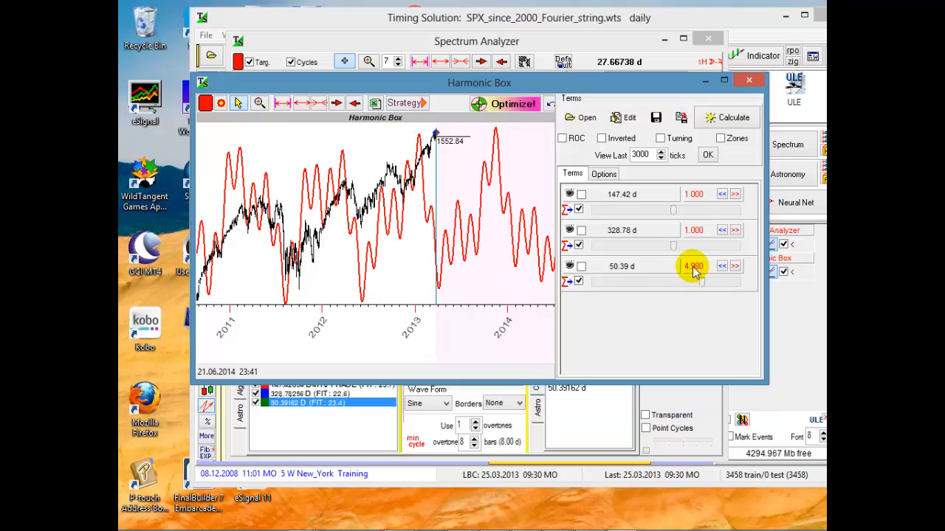